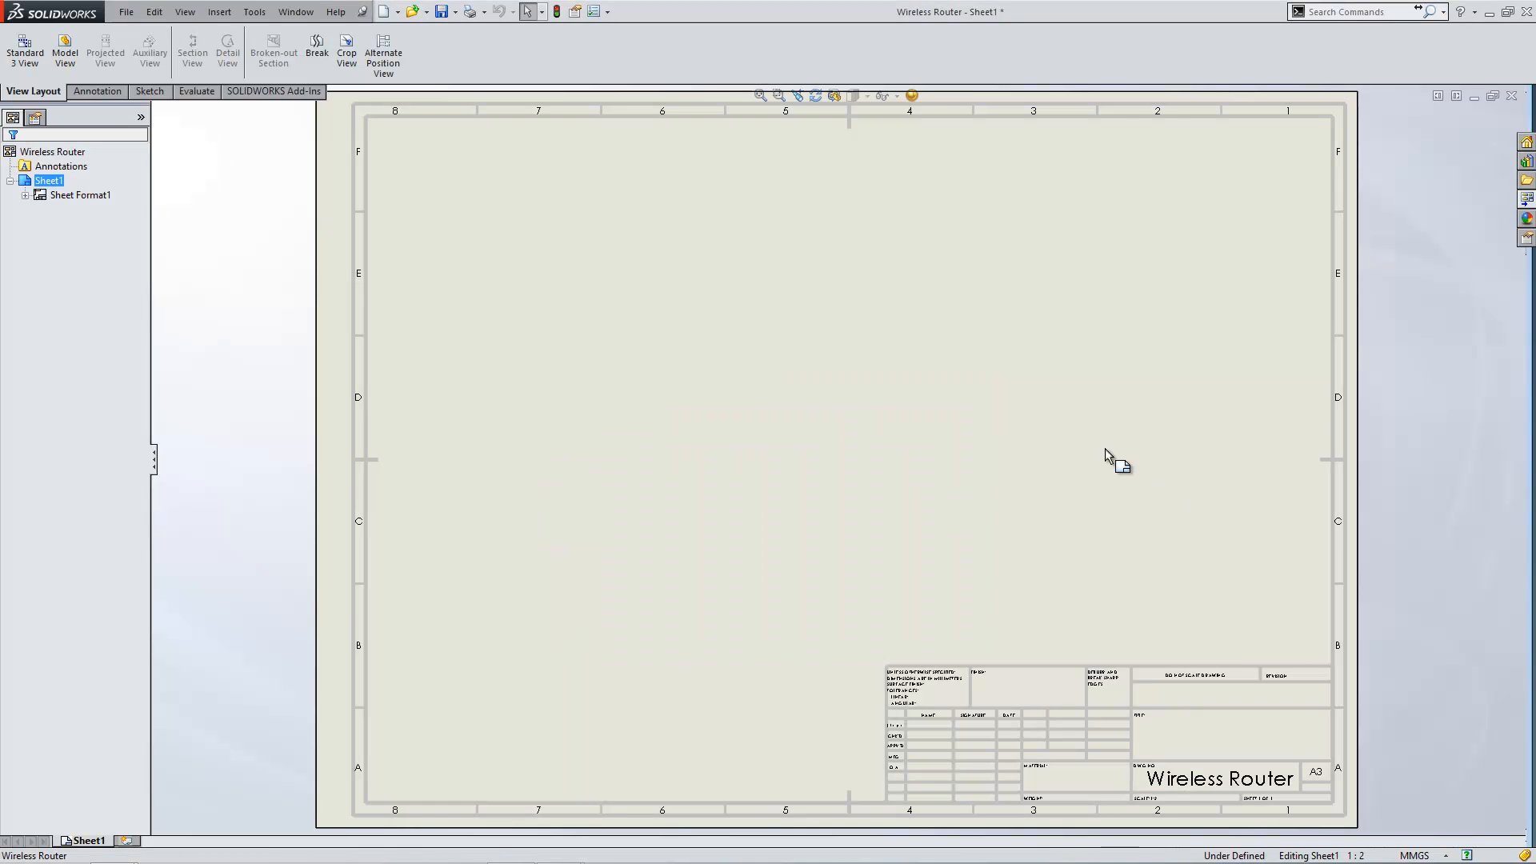
{"action": "mouse_move", "coordinate": [1007, 409]}
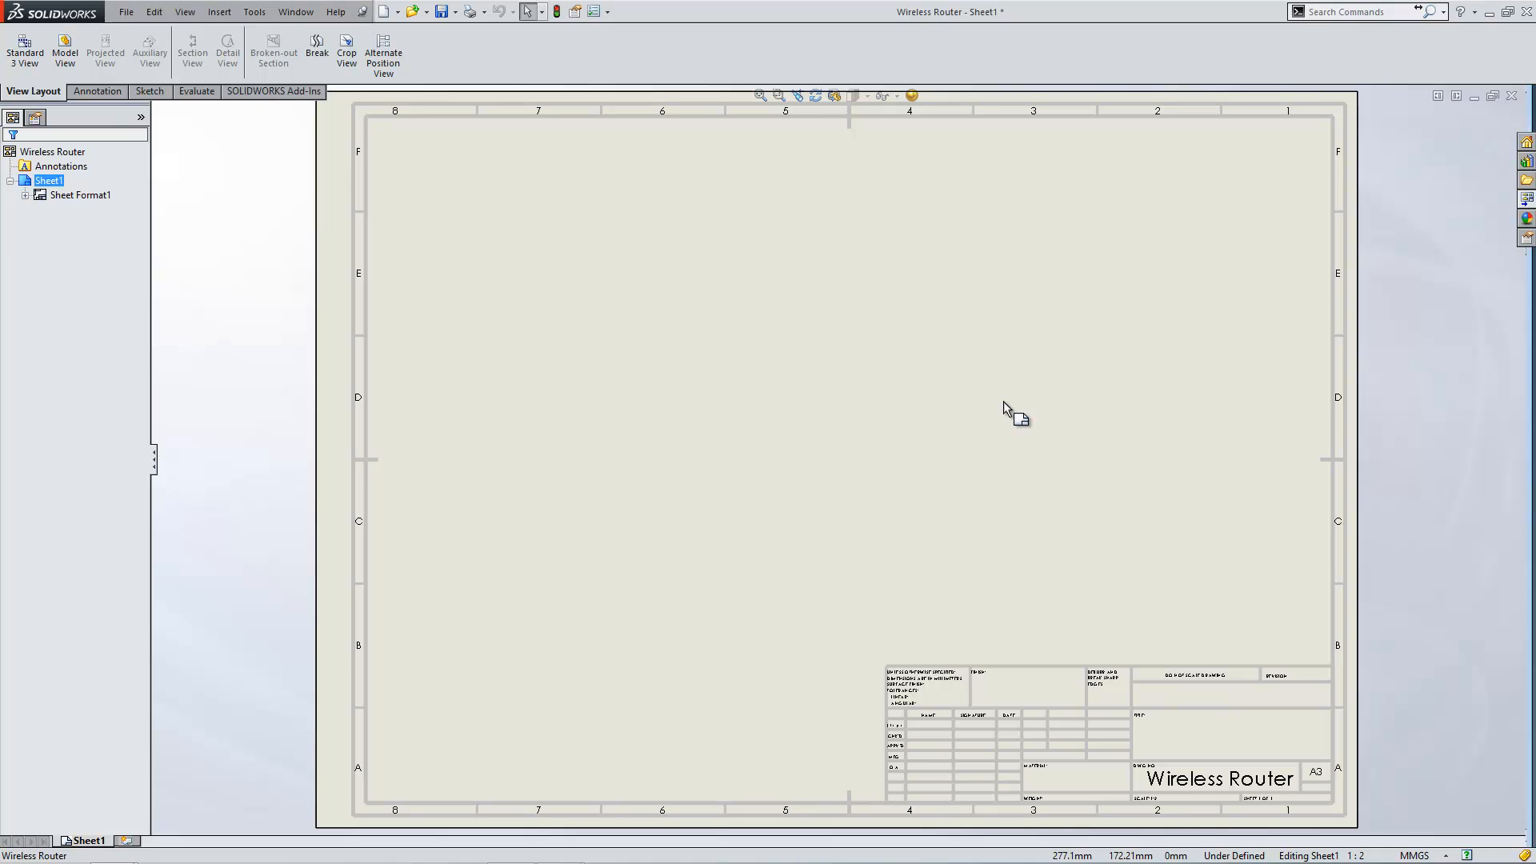
{"action": "mouse_move", "coordinate": [685, 427]}
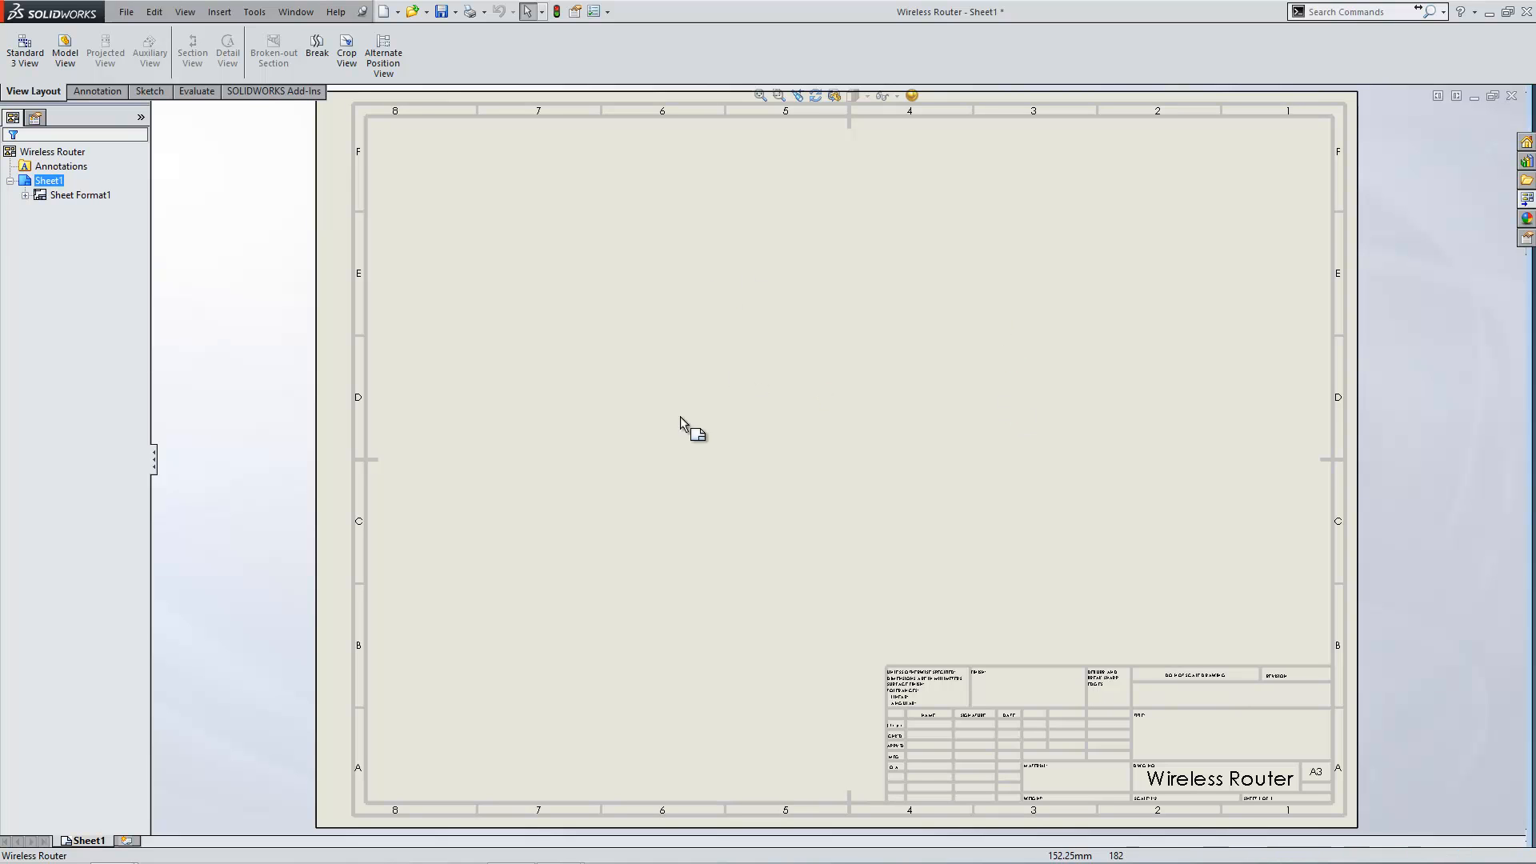
{"action": "mouse_move", "coordinate": [805, 319]}
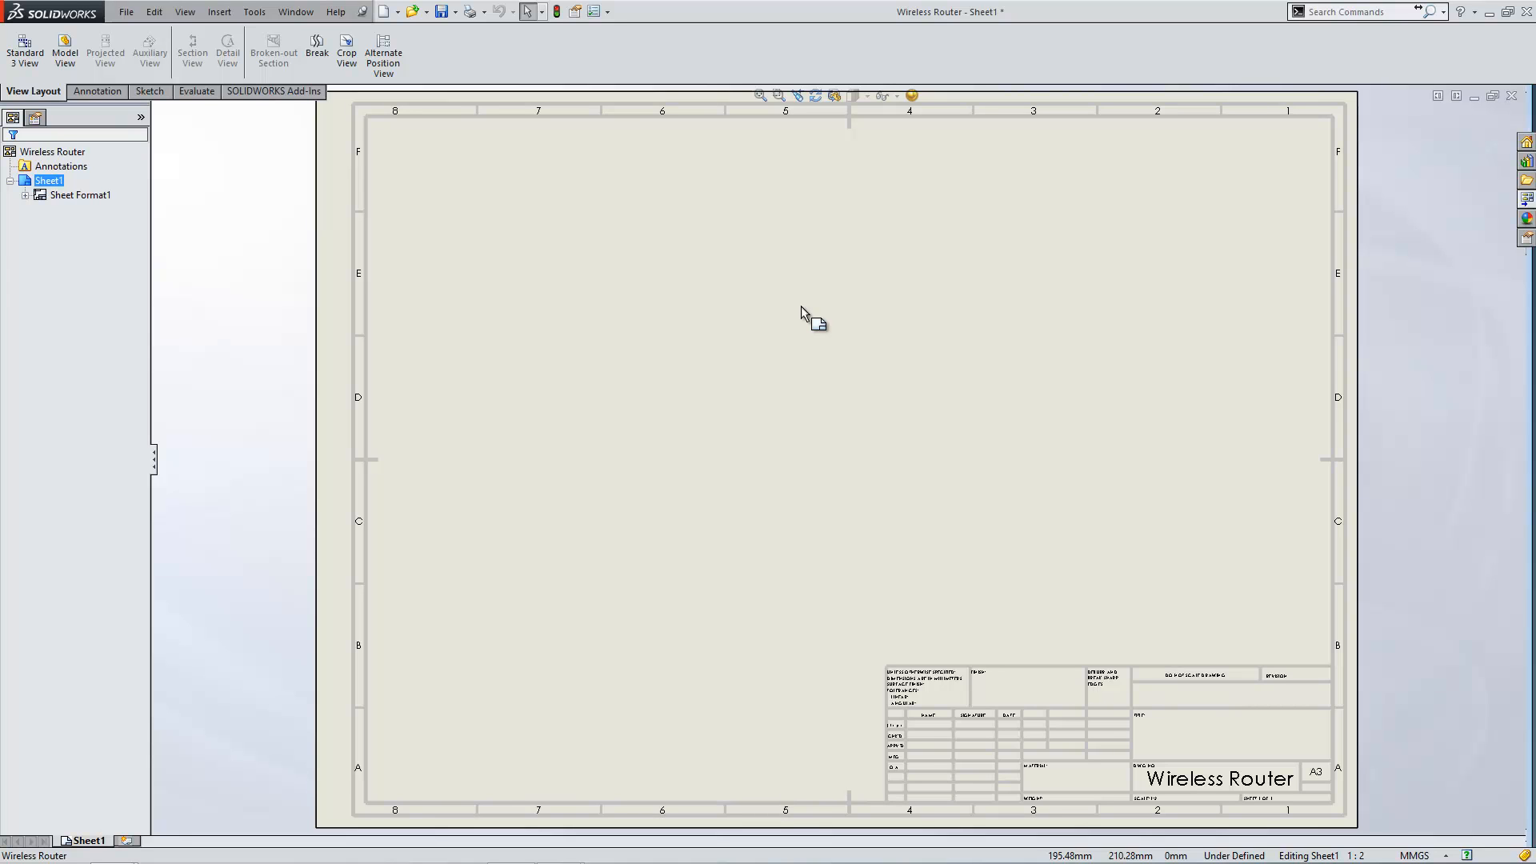
{"action": "mouse_move", "coordinate": [823, 304]}
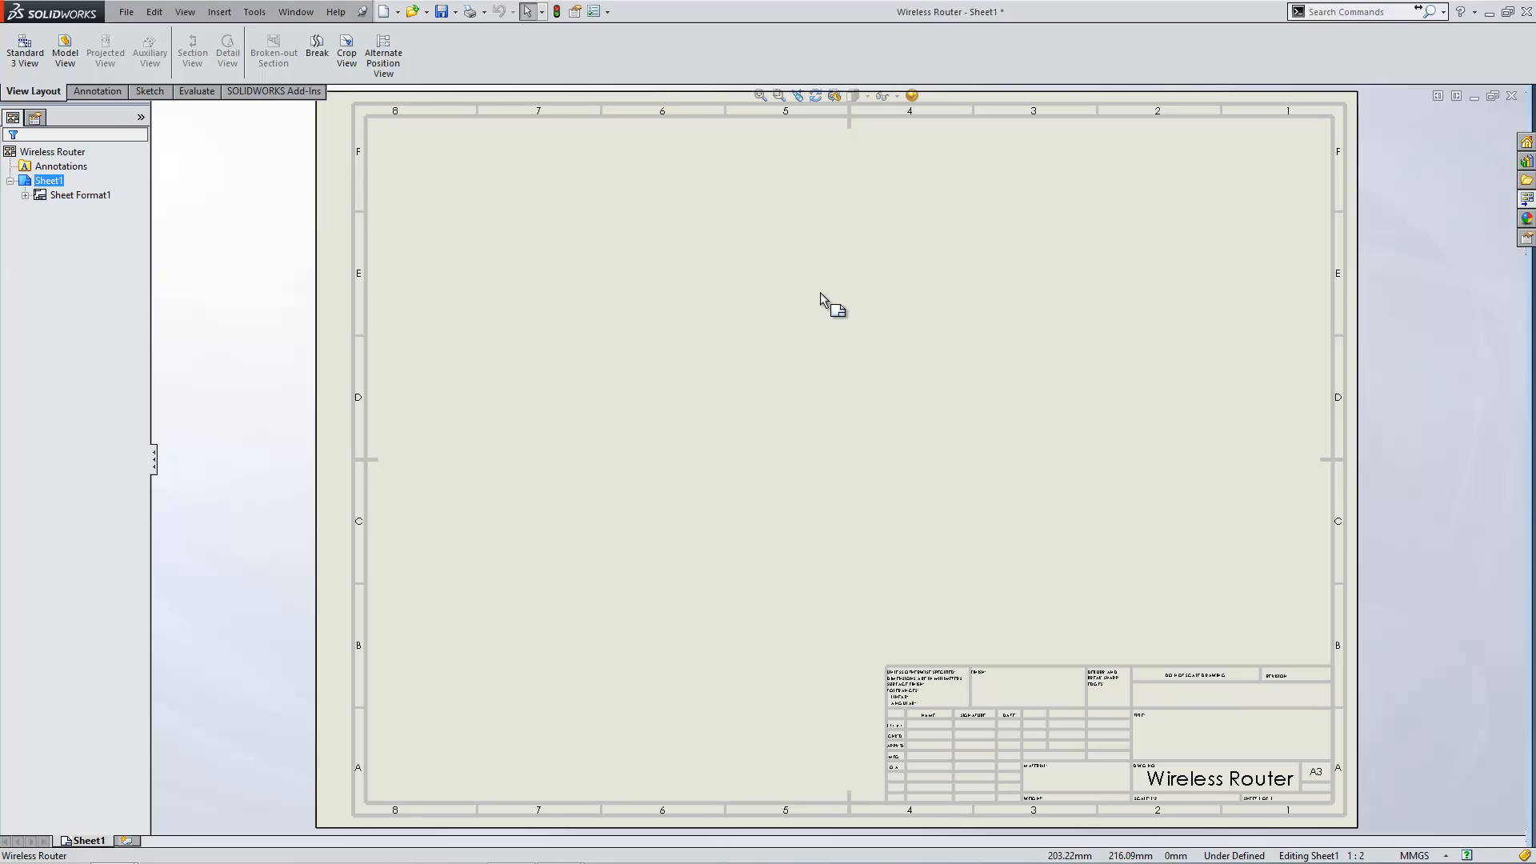
{"action": "mouse_move", "coordinate": [795, 241]}
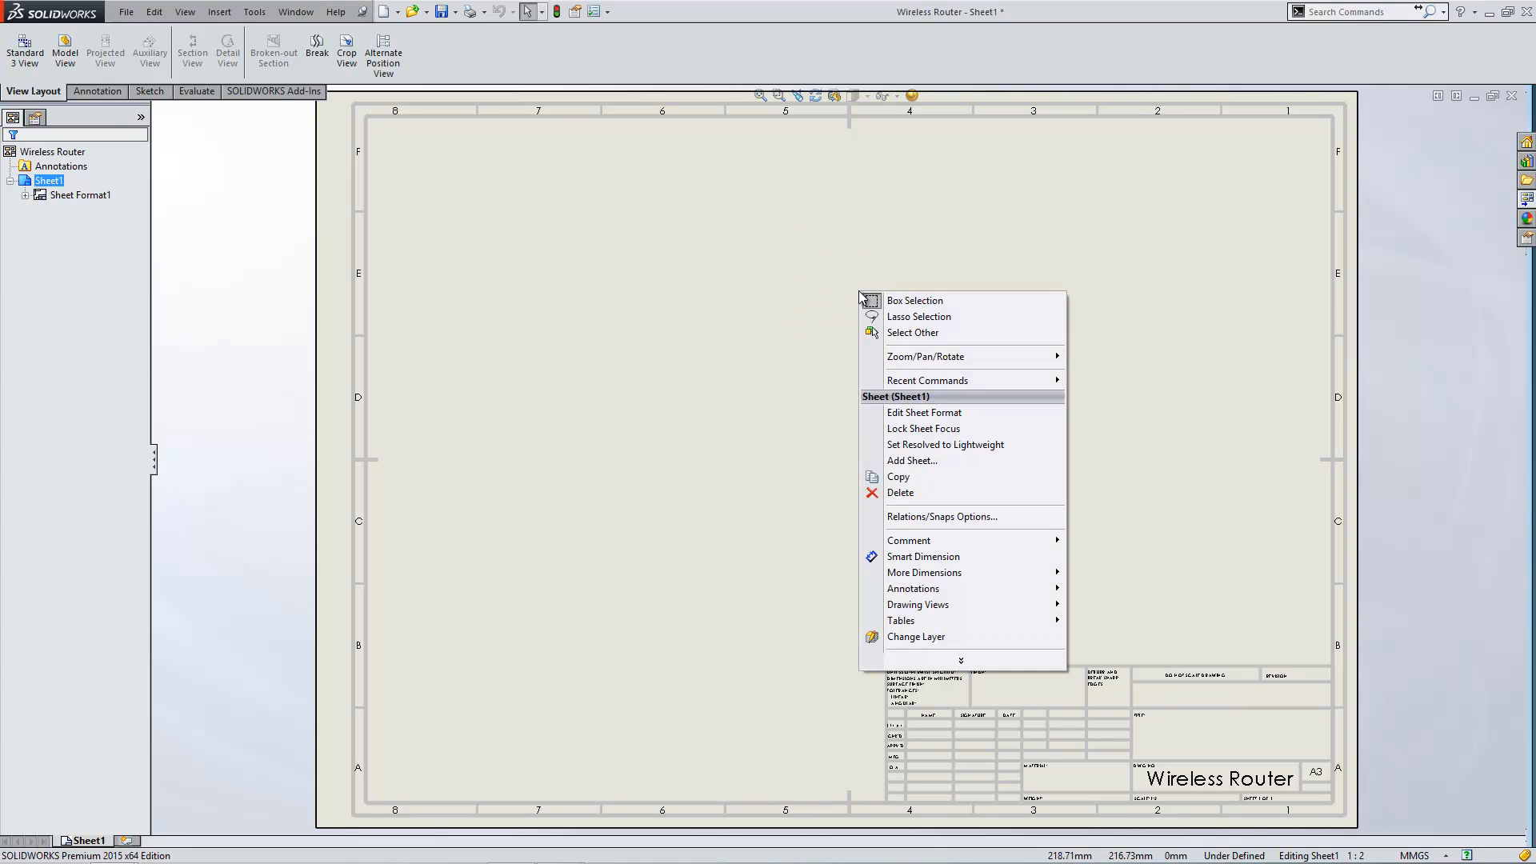
{"action": "mouse_move", "coordinate": [924, 413]}
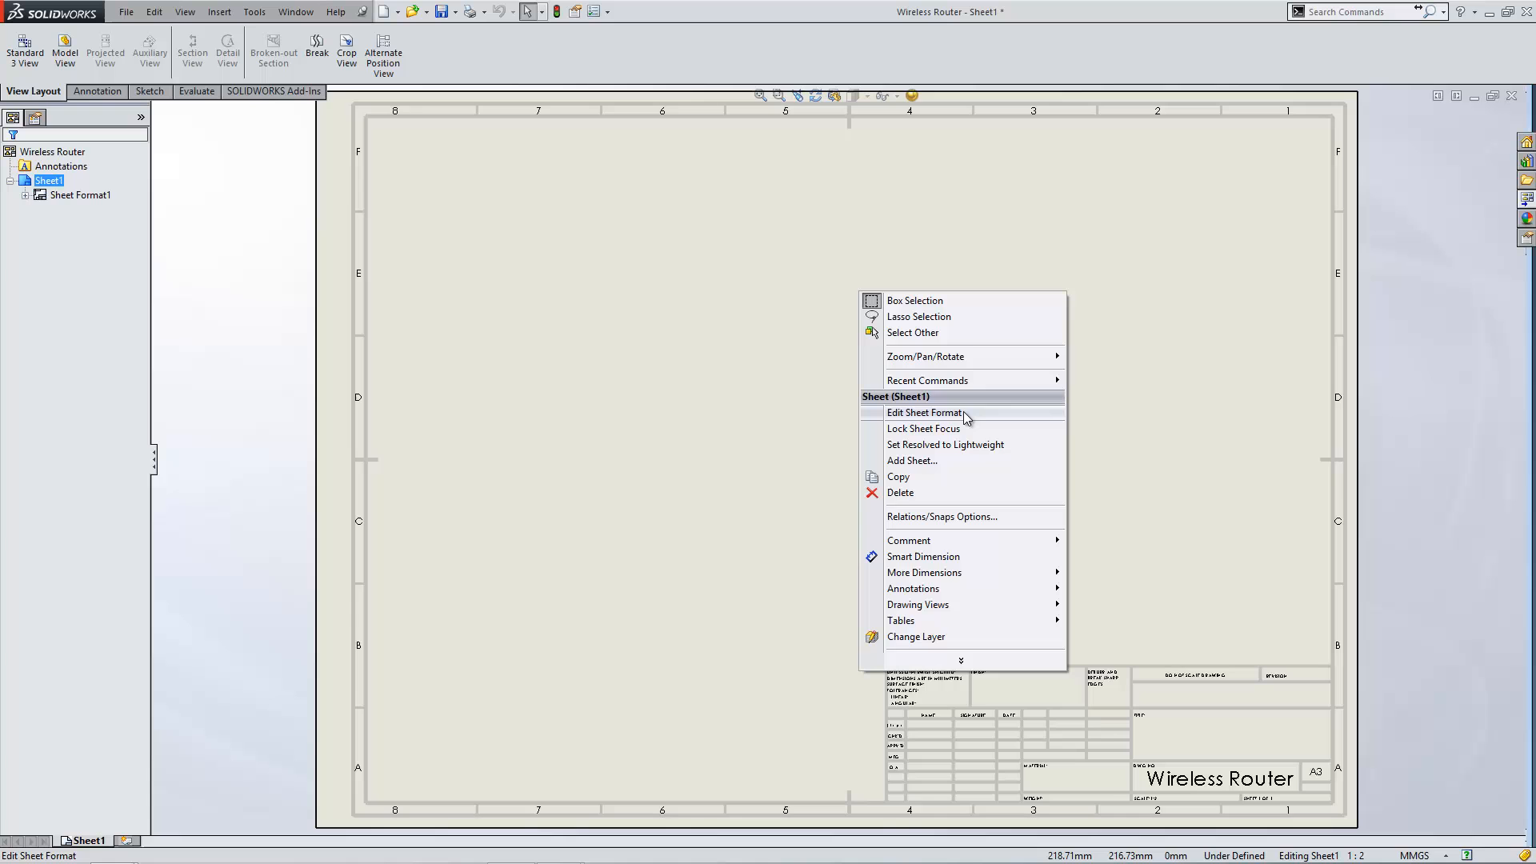
- Start editing the sheet format, then view the document options and close them unchanged
{"action": "left_click", "coordinate": [922, 413]}
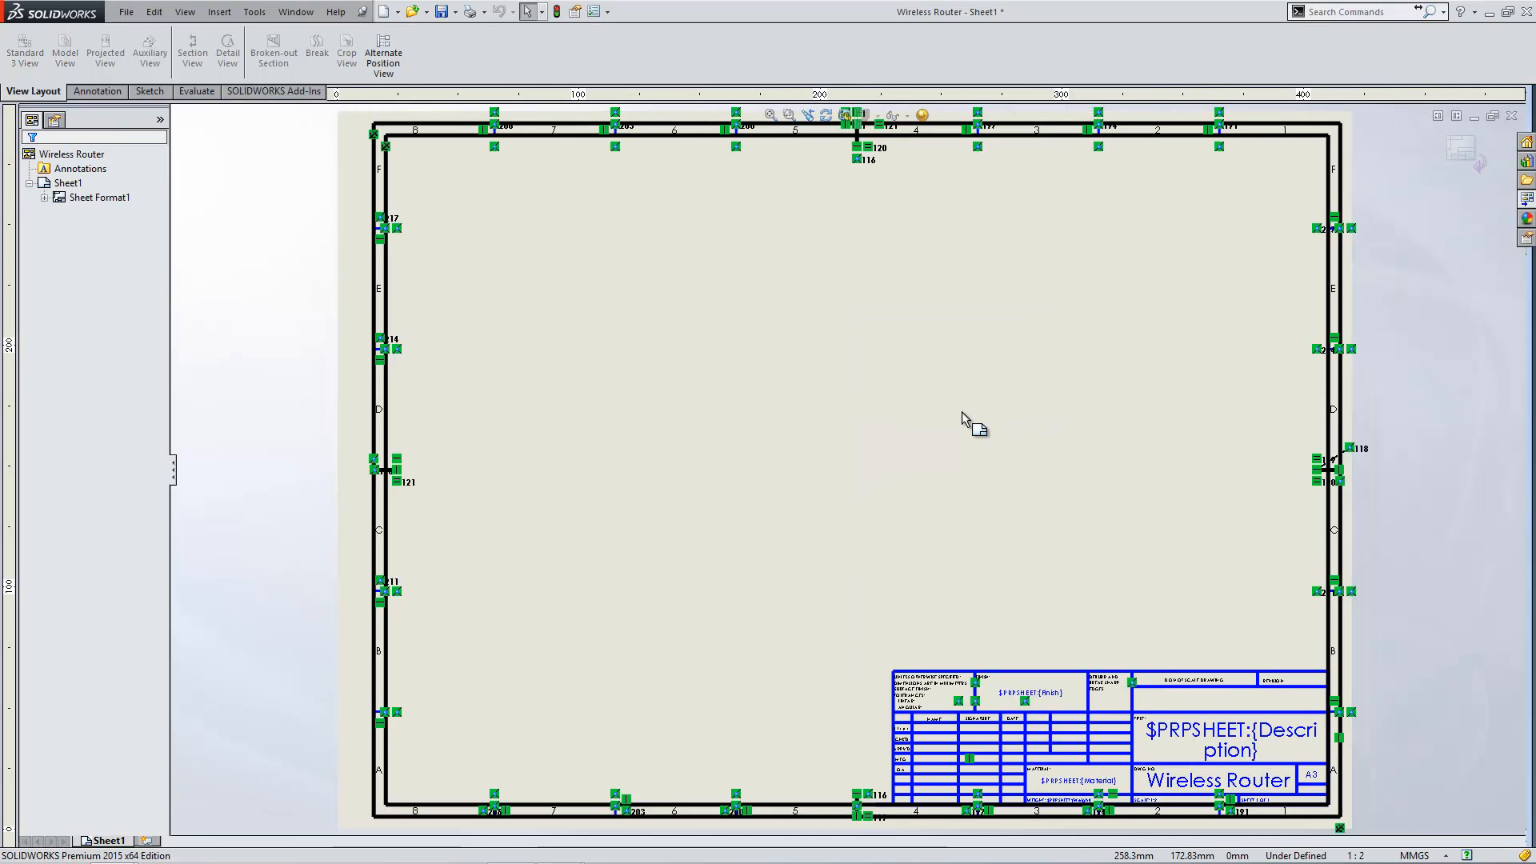
{"action": "mouse_move", "coordinate": [1265, 256]}
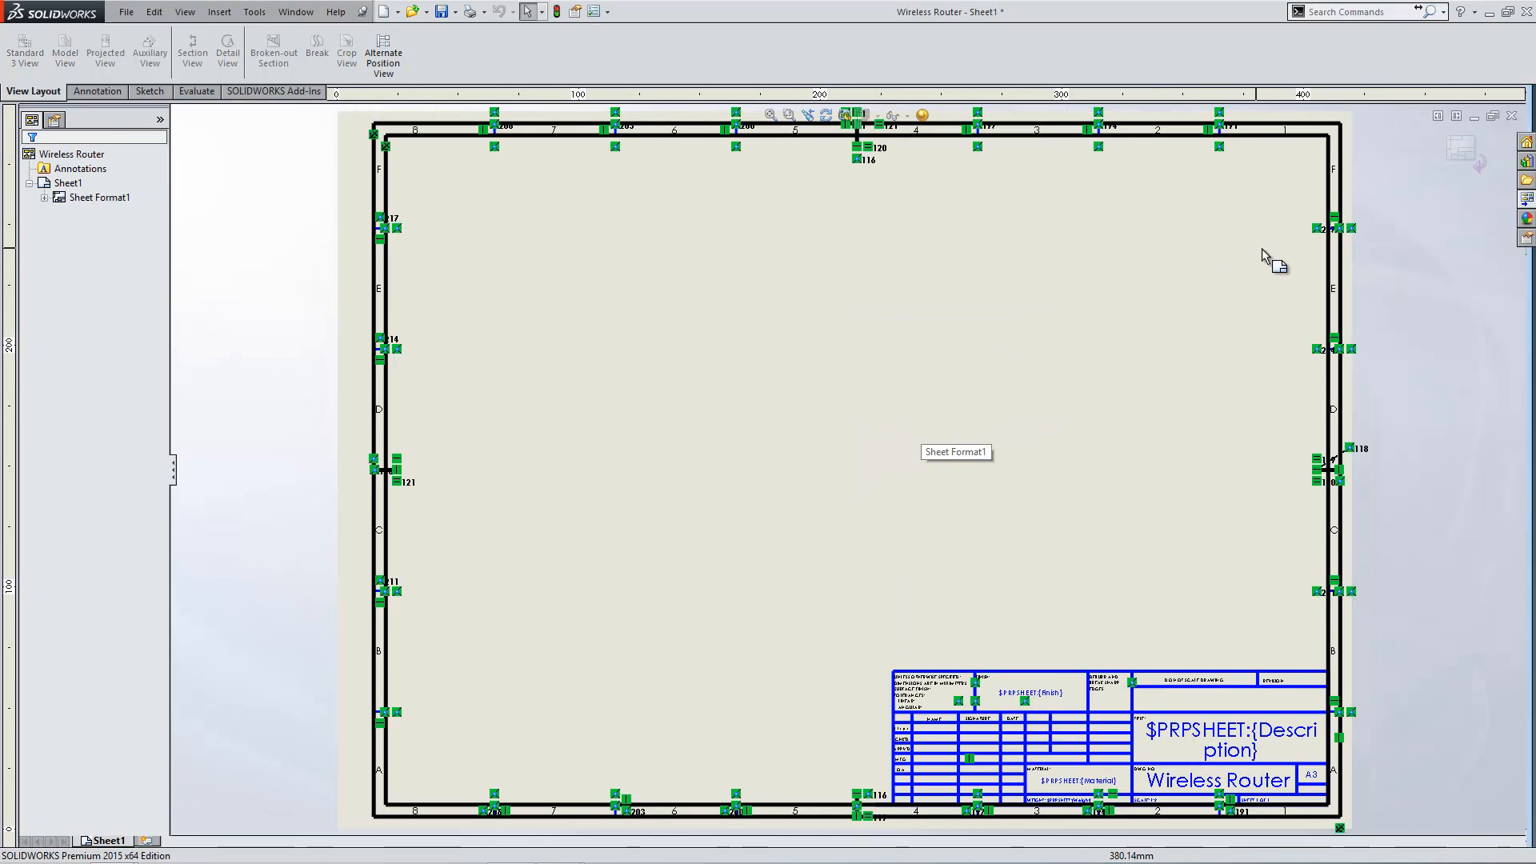
{"action": "mouse_move", "coordinate": [1391, 190]}
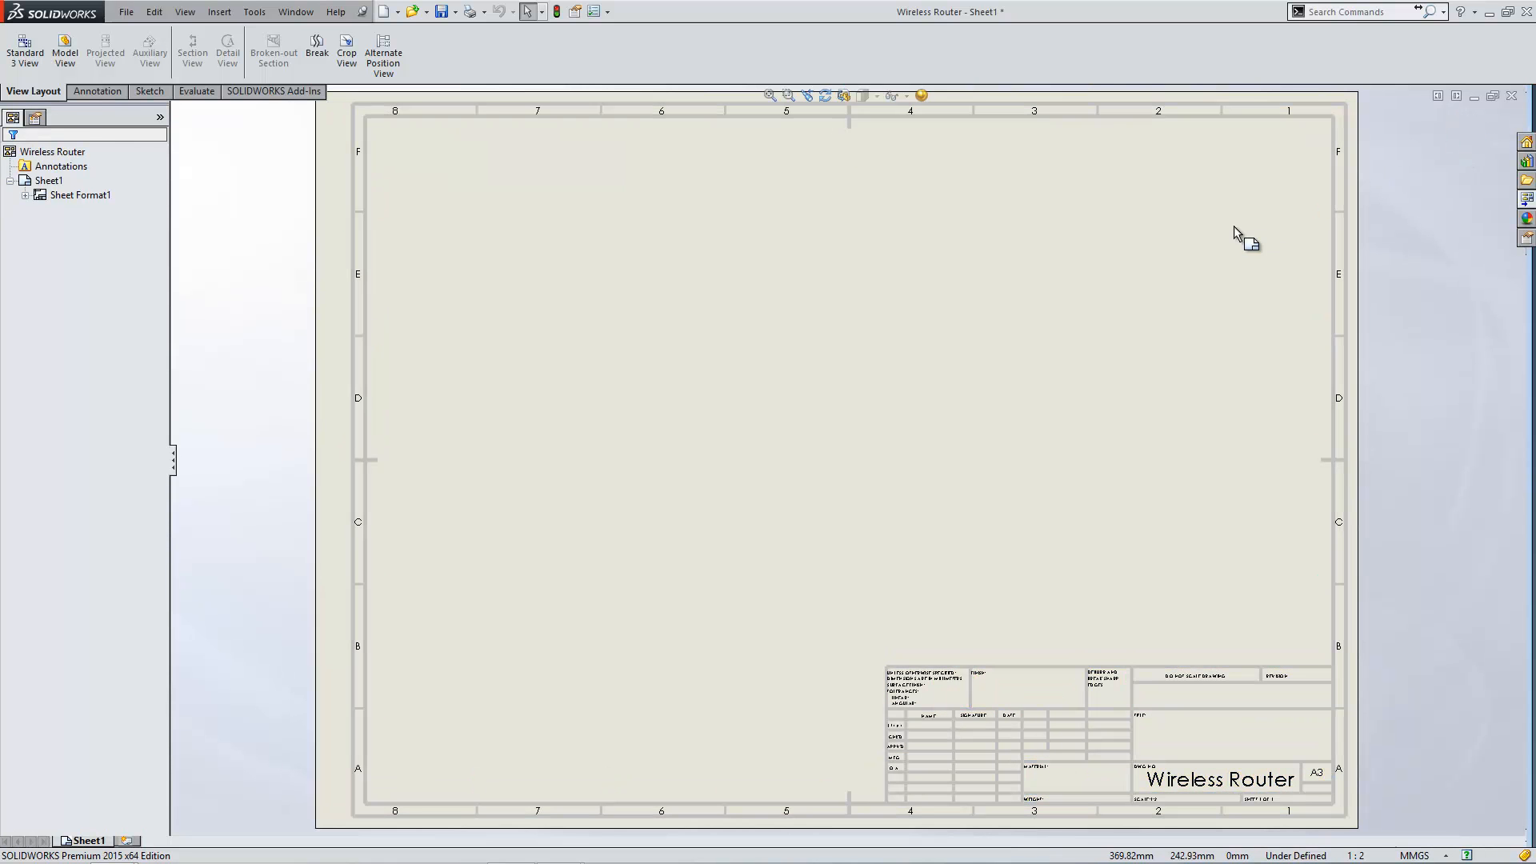
{"action": "mouse_move", "coordinate": [929, 292]}
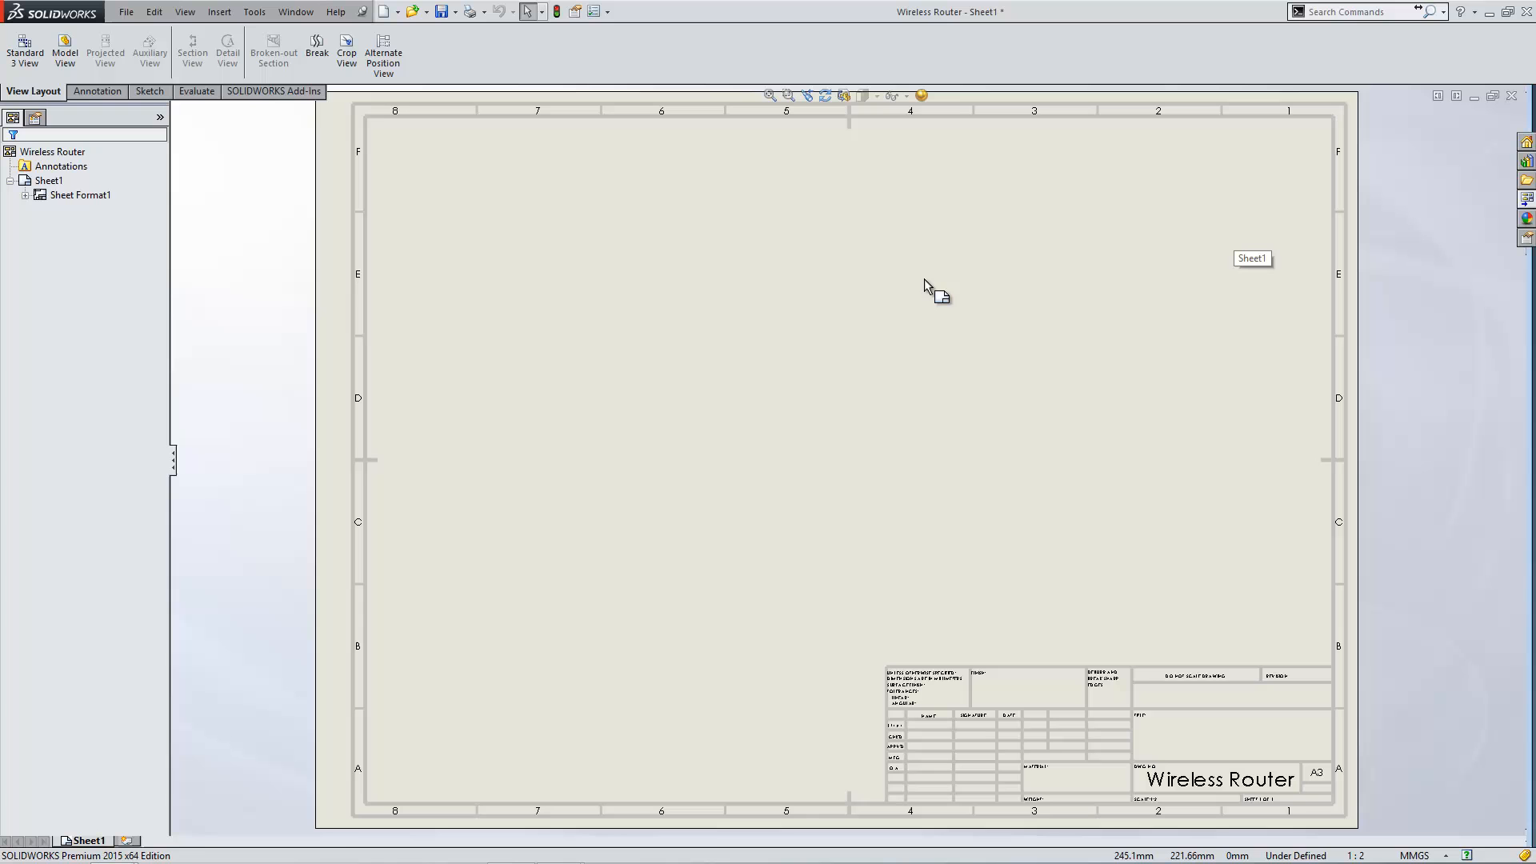
{"action": "mouse_move", "coordinate": [667, 130]}
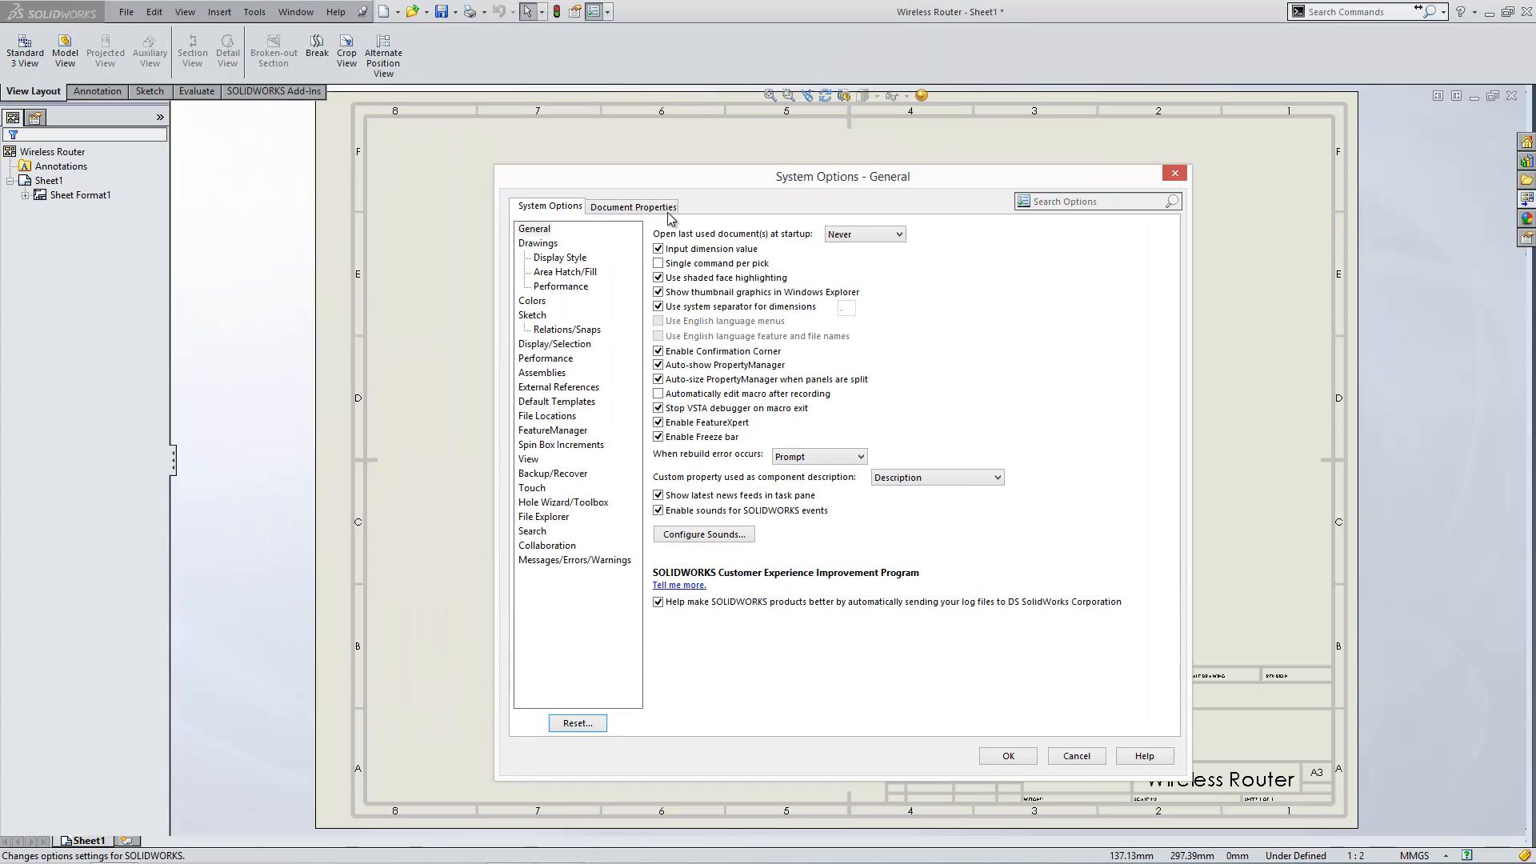
{"action": "left_click", "coordinate": [633, 205]}
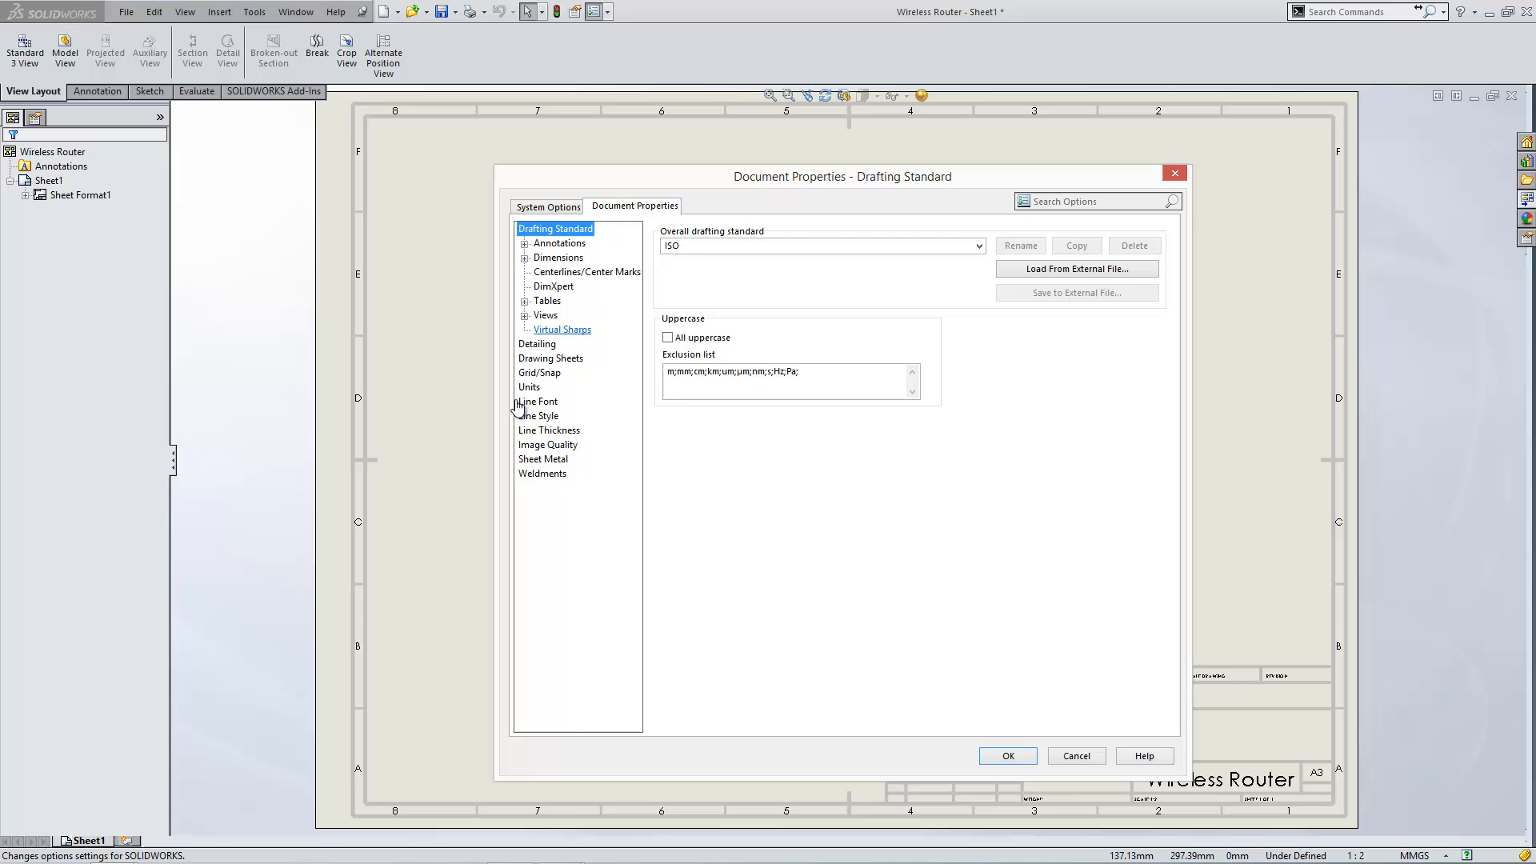
{"action": "mouse_move", "coordinate": [1175, 173]}
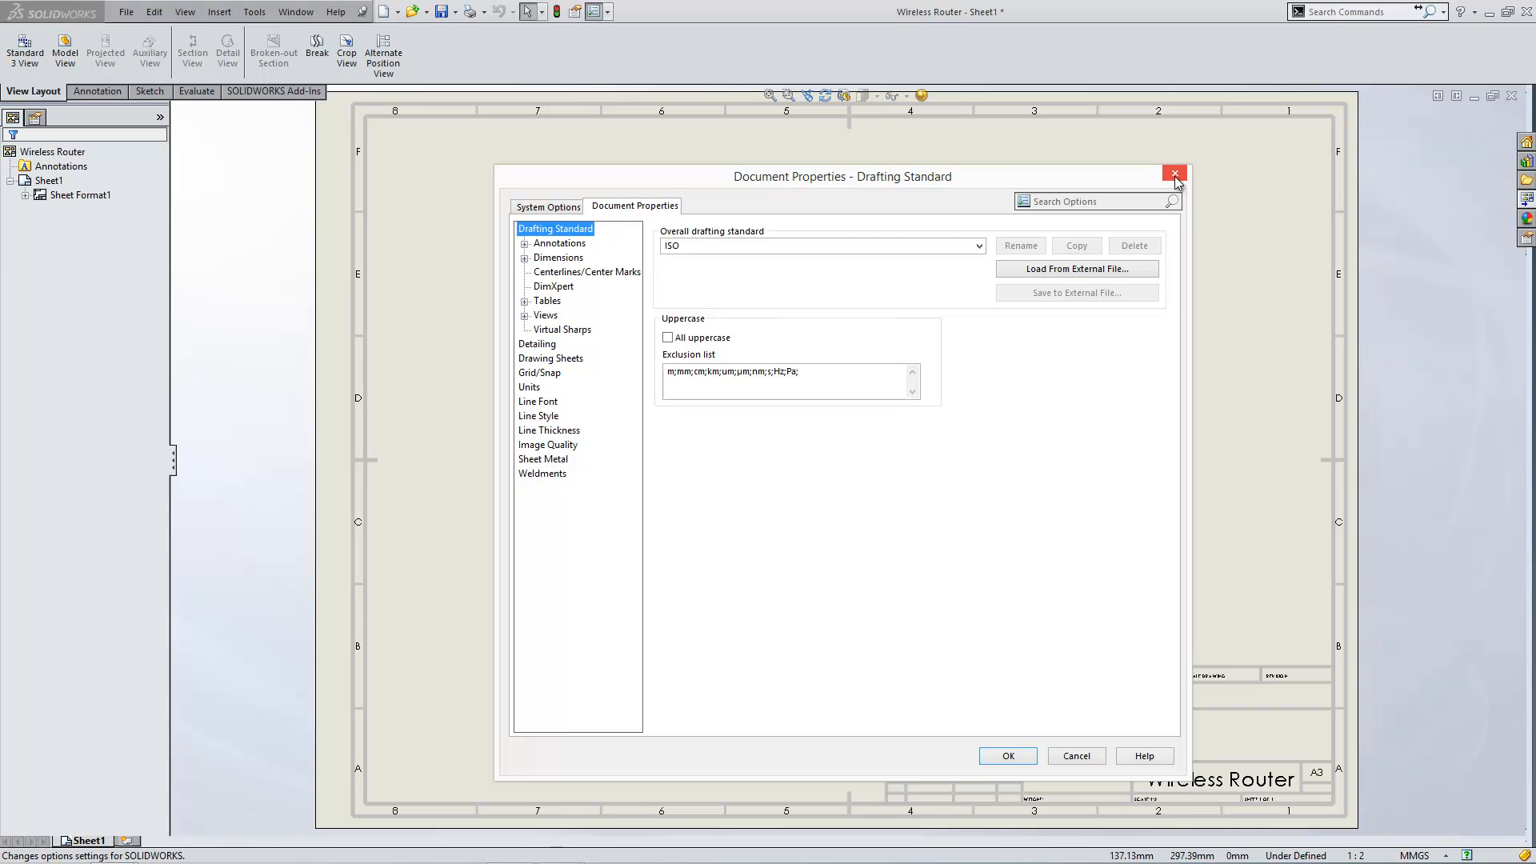
{"action": "left_click", "coordinate": [1175, 174]}
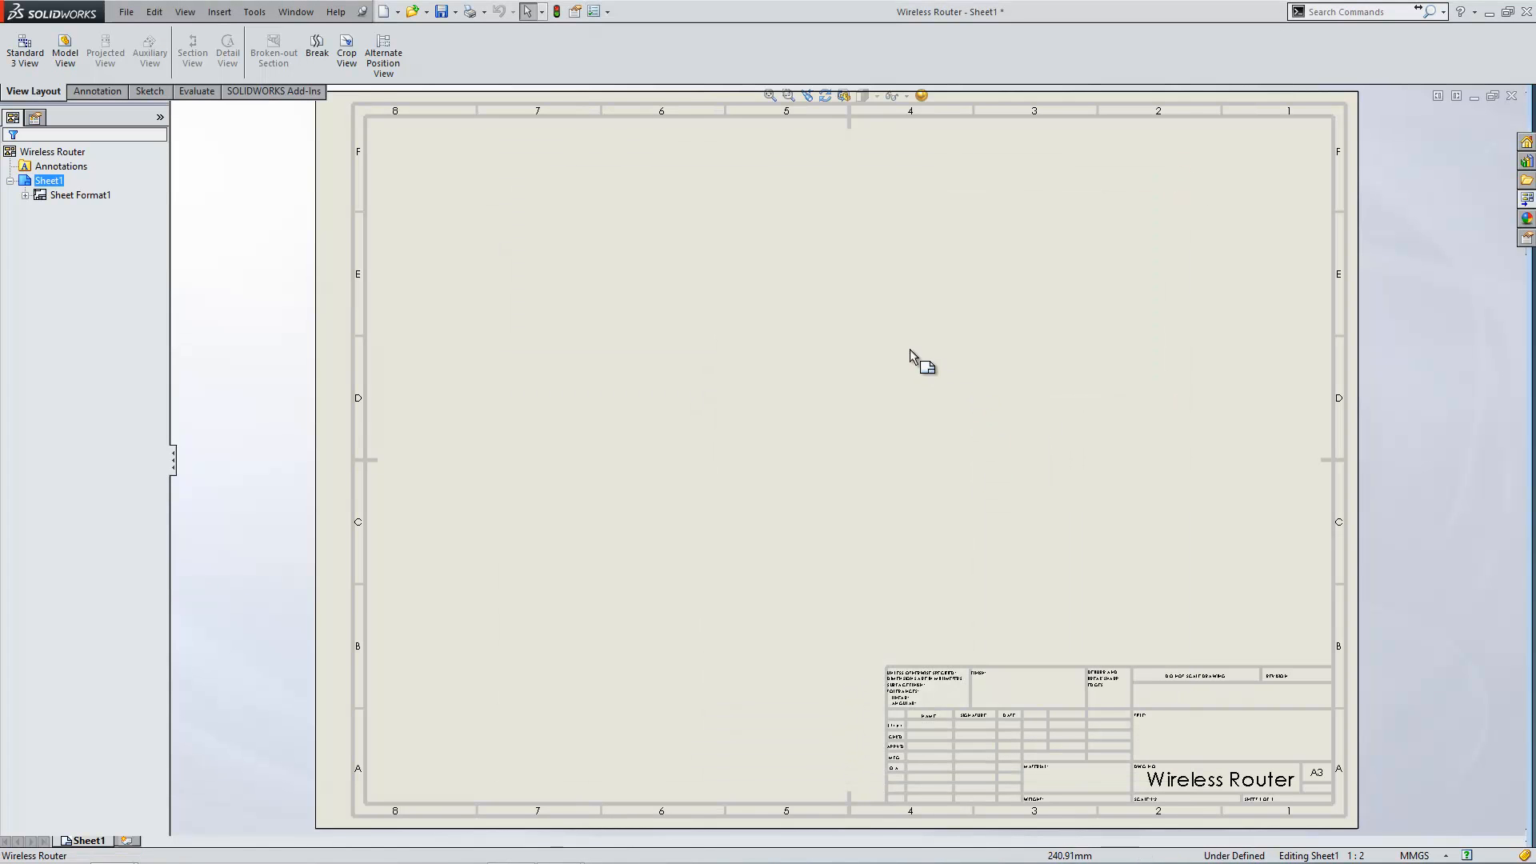
- Open the sheet's properties from its right-click menu and dismiss them unchanged
{"action": "right_click", "coordinate": [911, 357]}
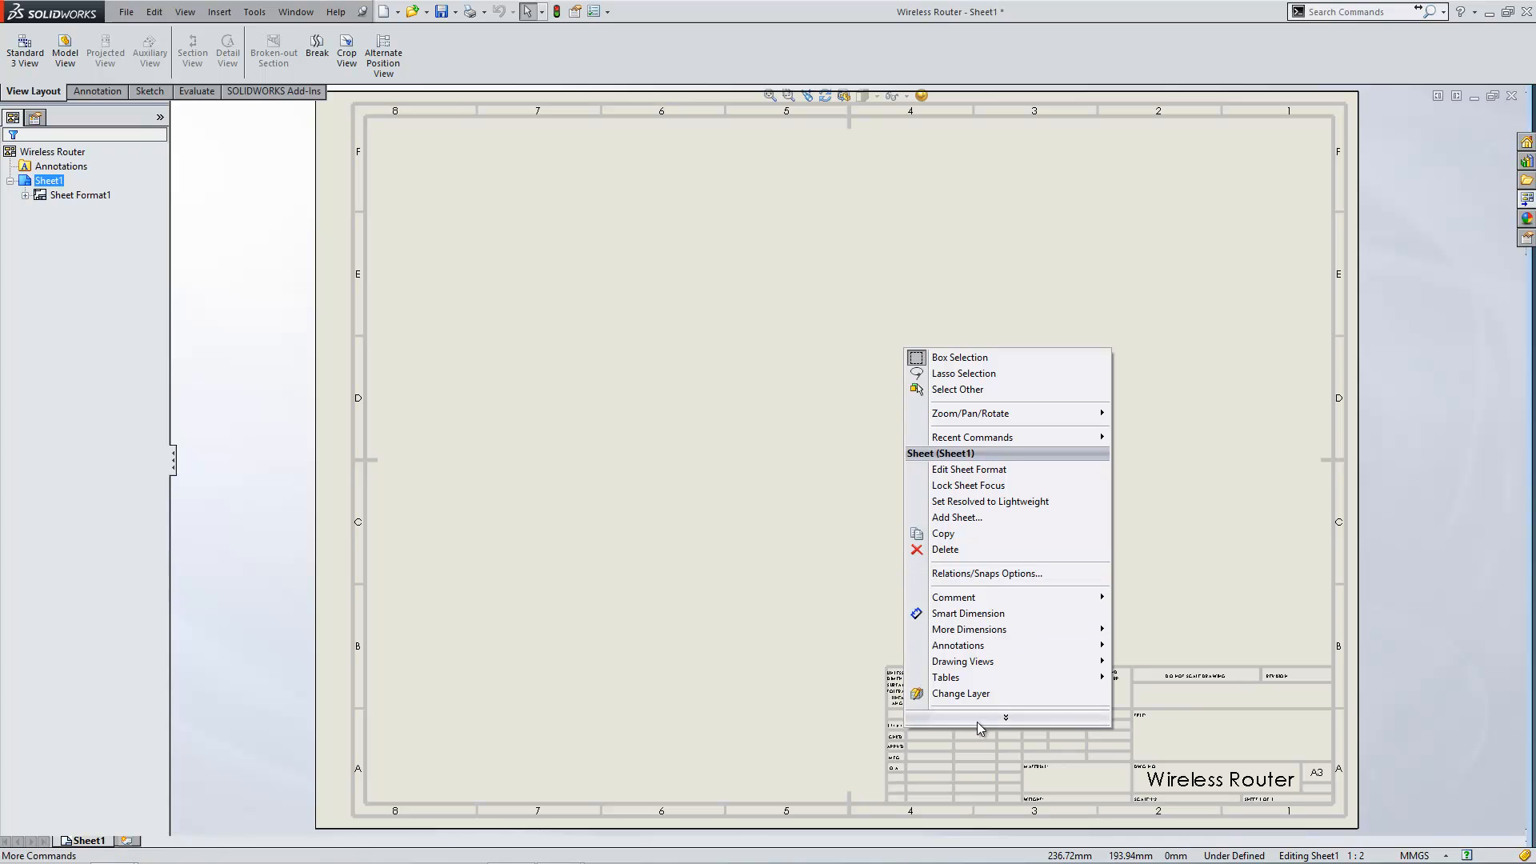
{"action": "left_click", "coordinate": [1005, 718]}
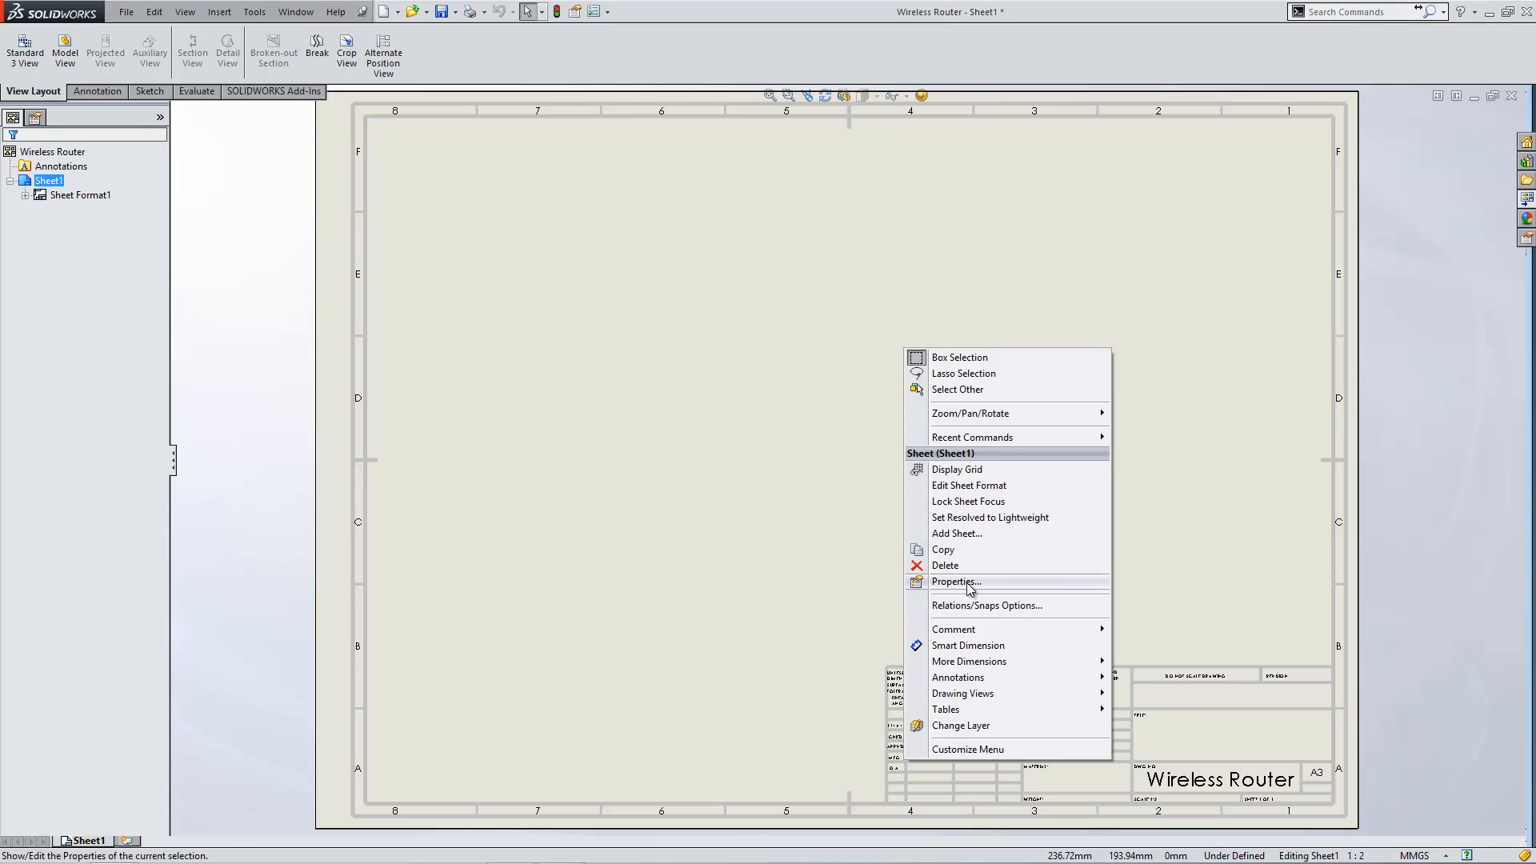
{"action": "left_click", "coordinate": [955, 582]}
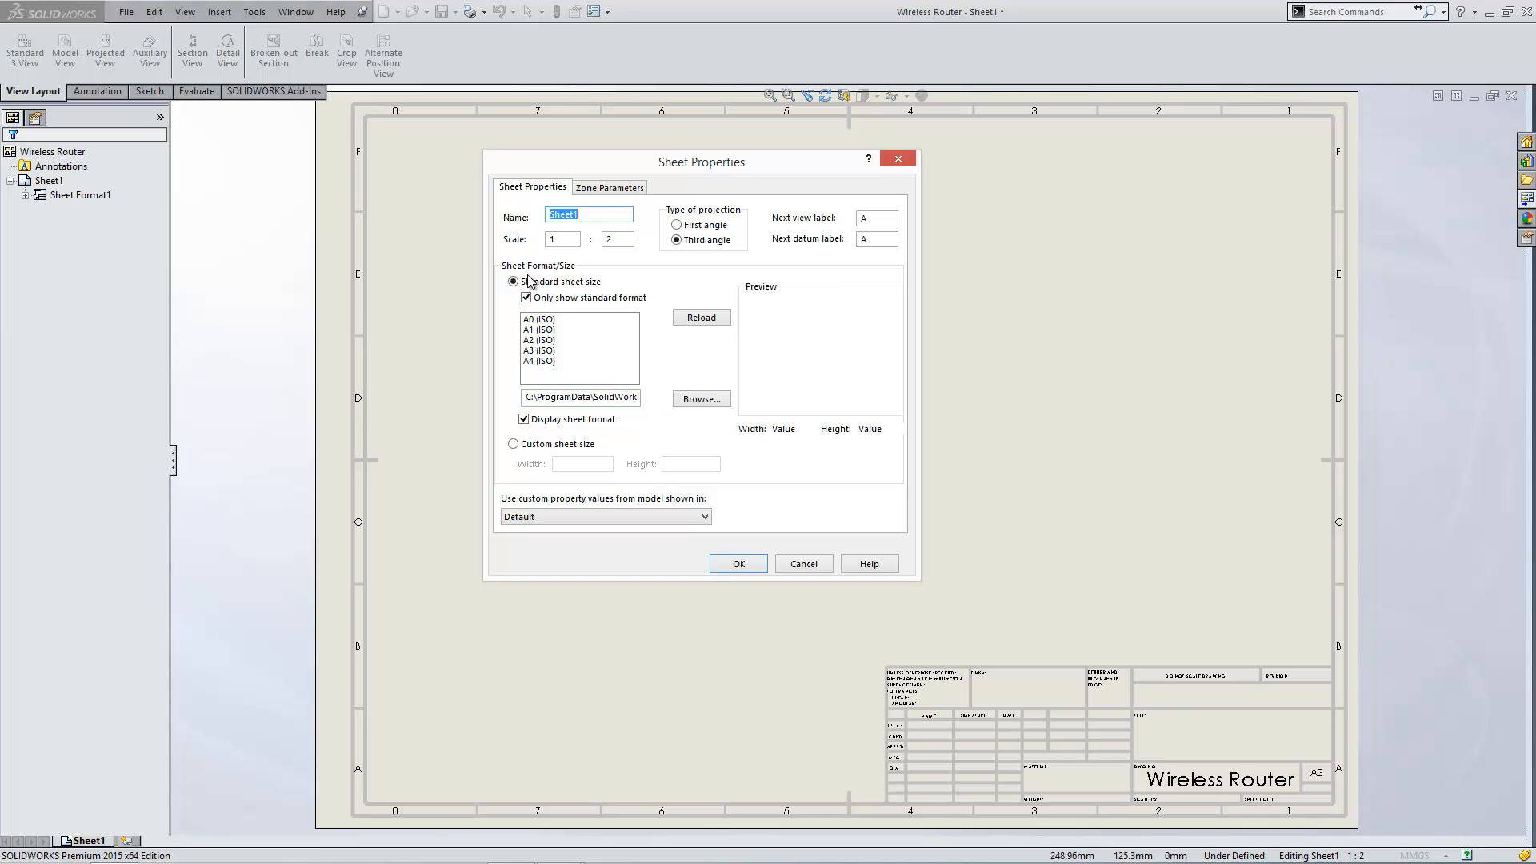
{"action": "mouse_move", "coordinate": [741, 267]}
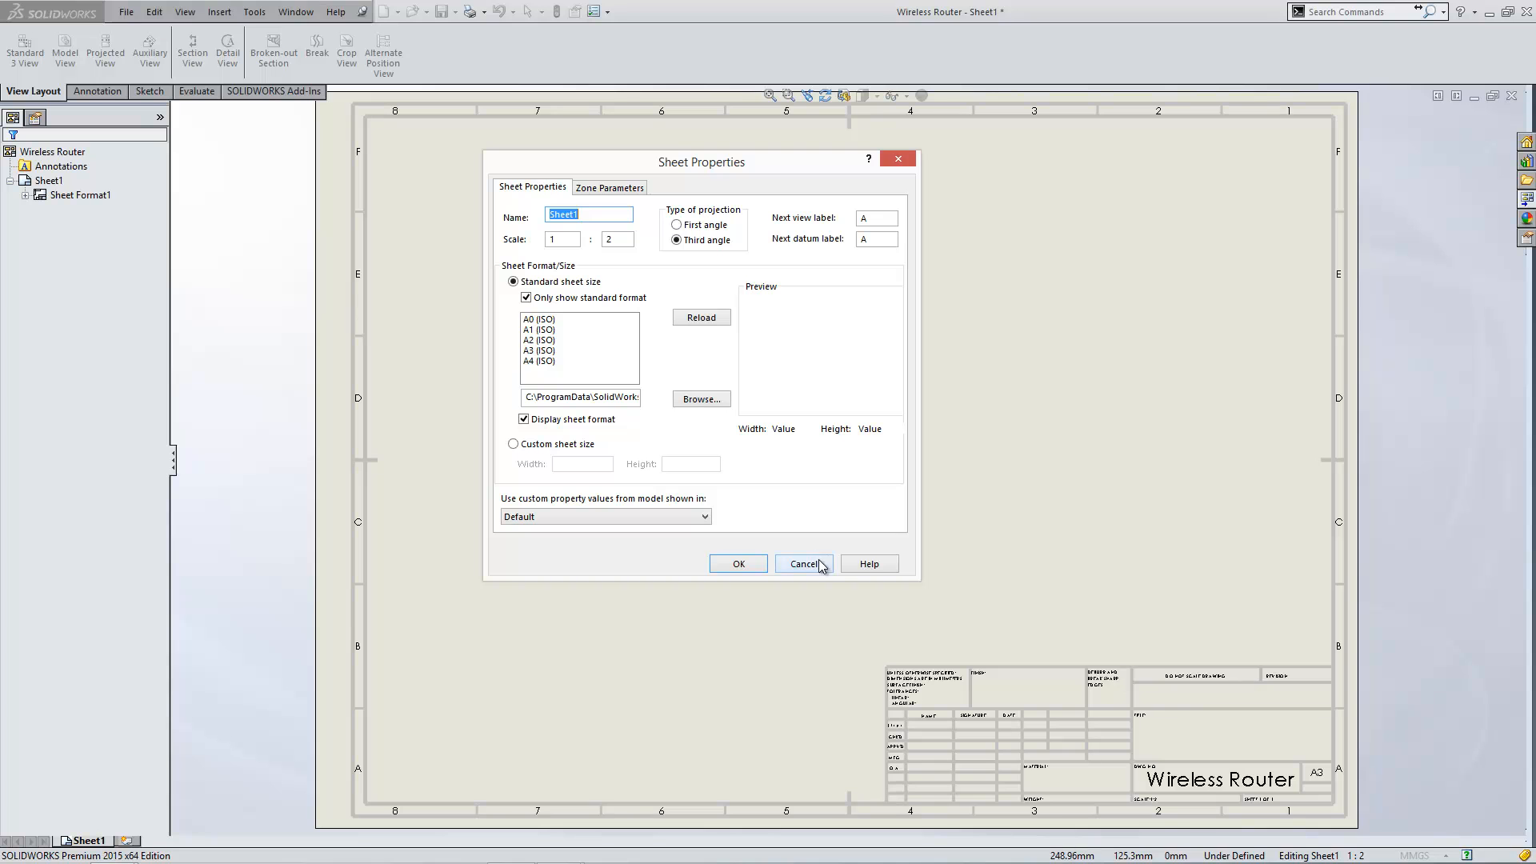
{"action": "left_click", "coordinate": [803, 563]}
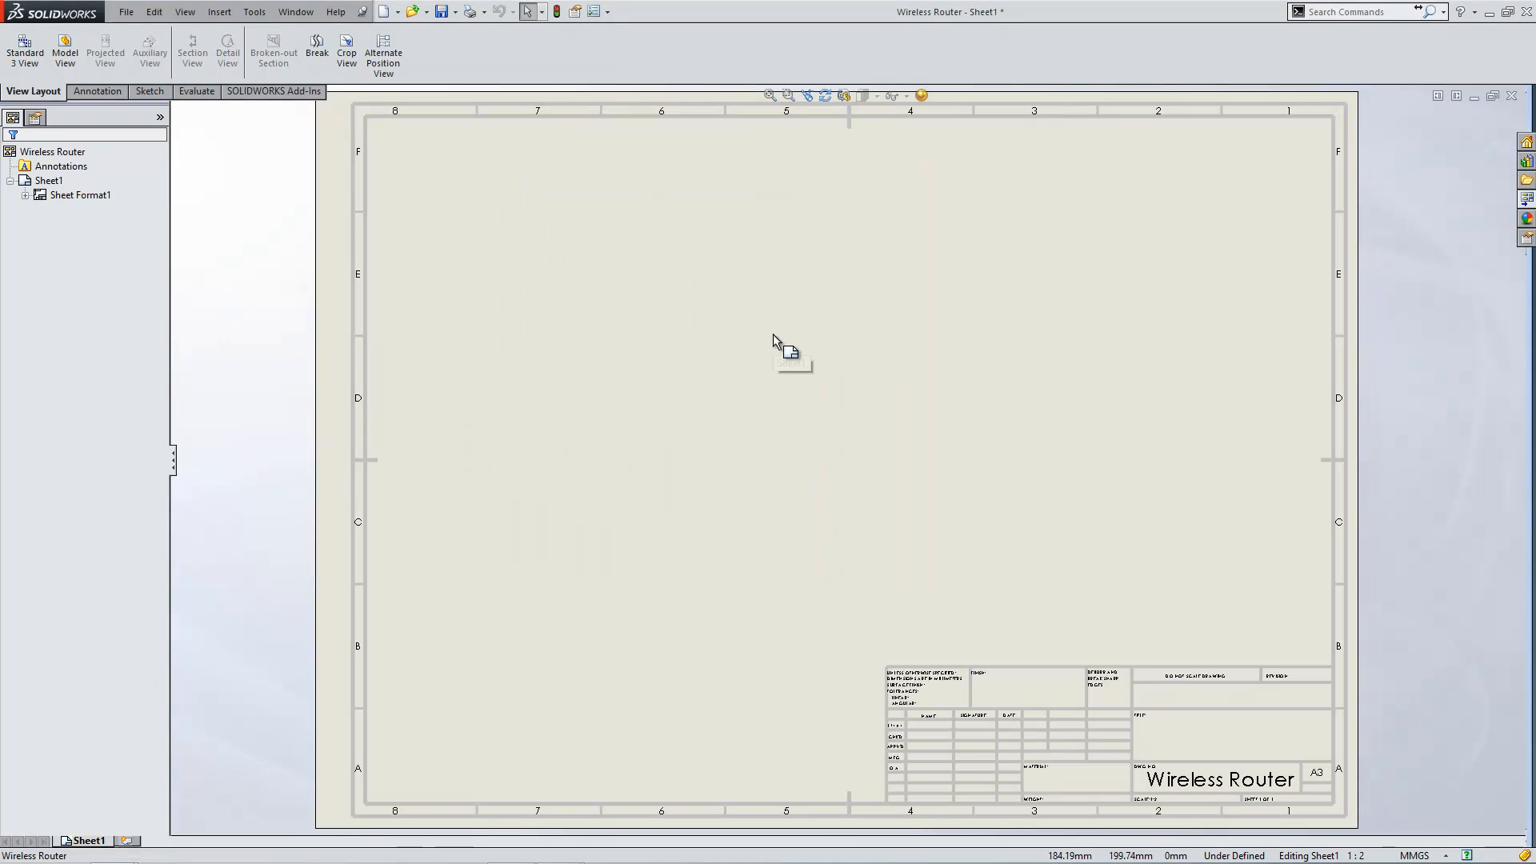
- Select the drawing sheet and choose Save As from the File menu
{"action": "left_click", "coordinate": [49, 180]}
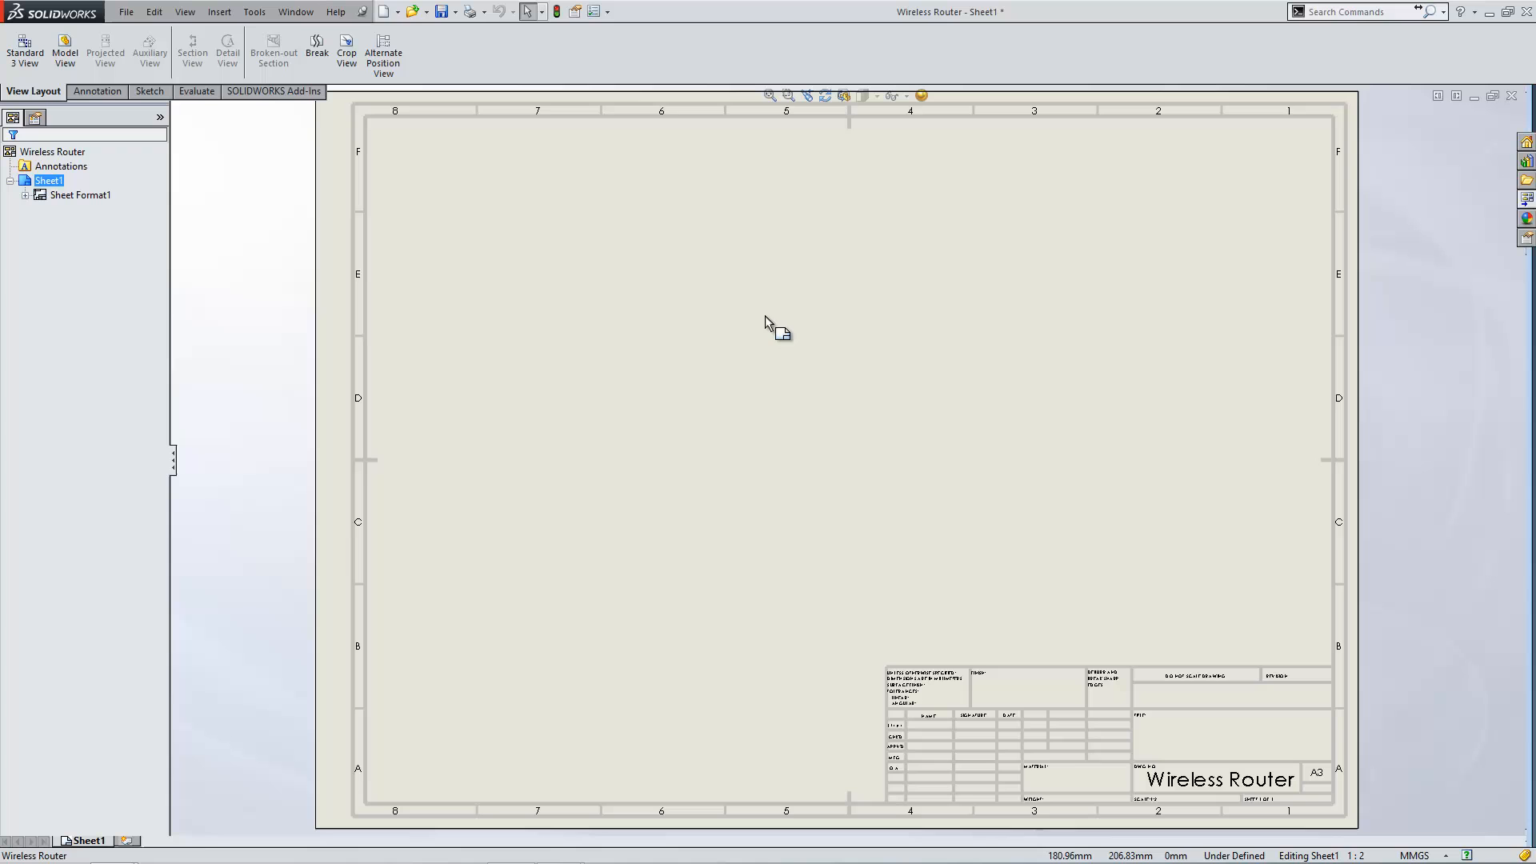
{"action": "mouse_move", "coordinate": [510, 164]}
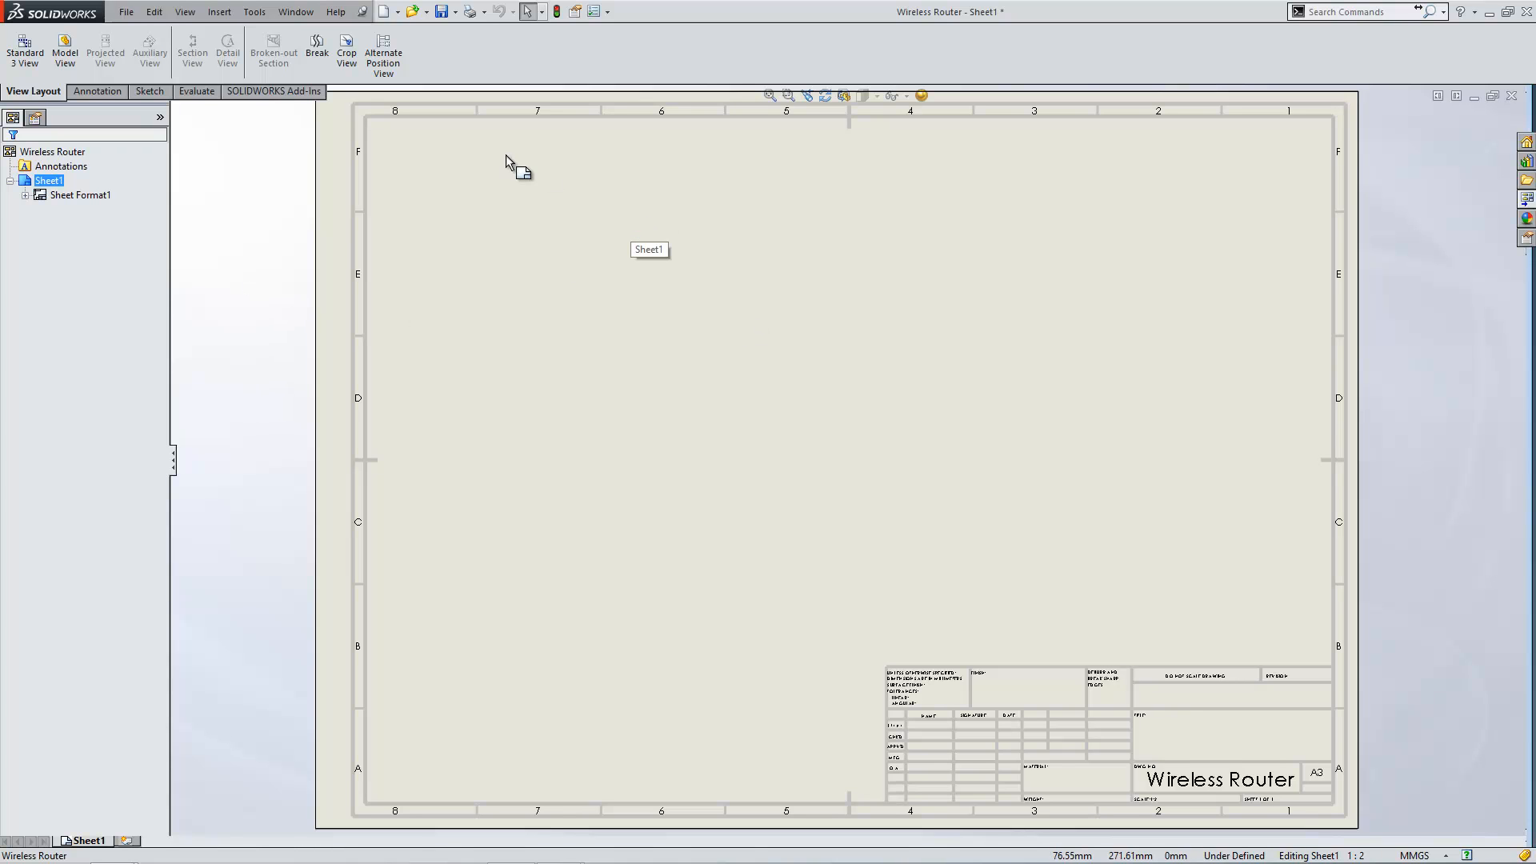
{"action": "mouse_move", "coordinate": [126, 10]}
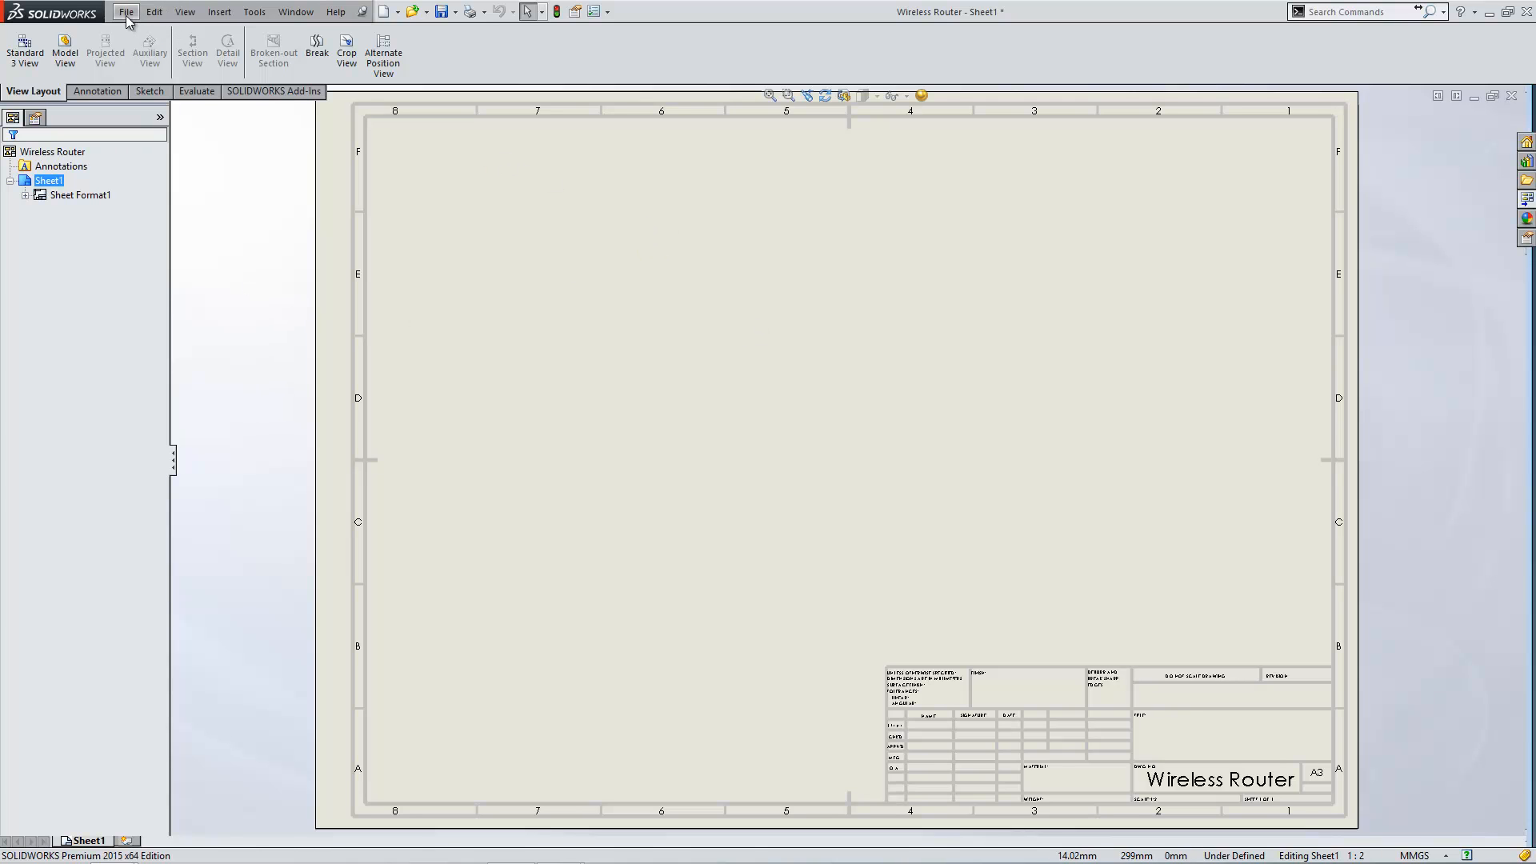
{"action": "left_click", "coordinate": [126, 11]}
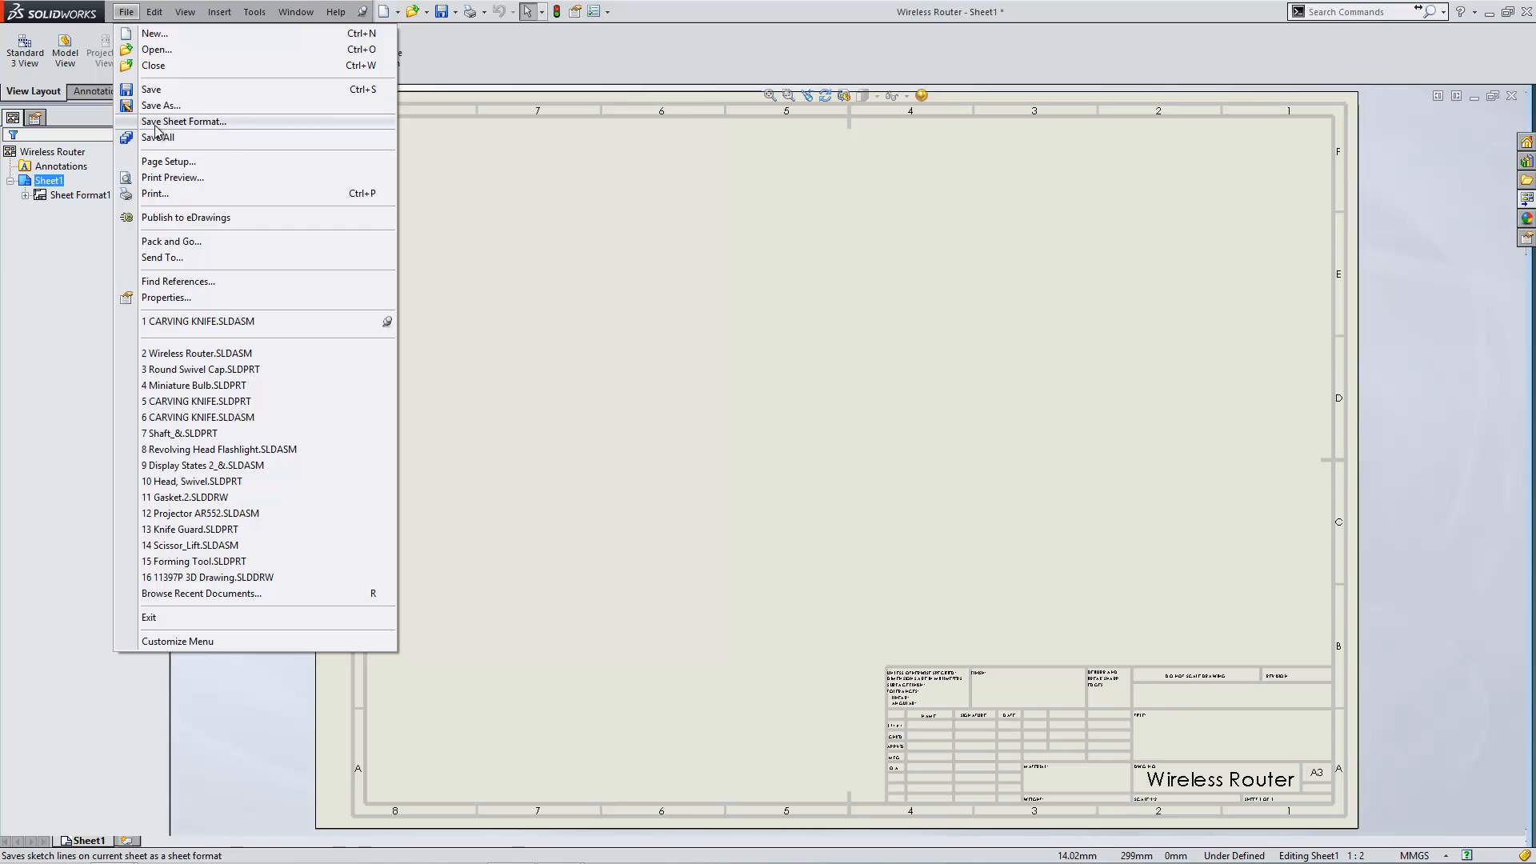
{"action": "mouse_move", "coordinate": [217, 128]}
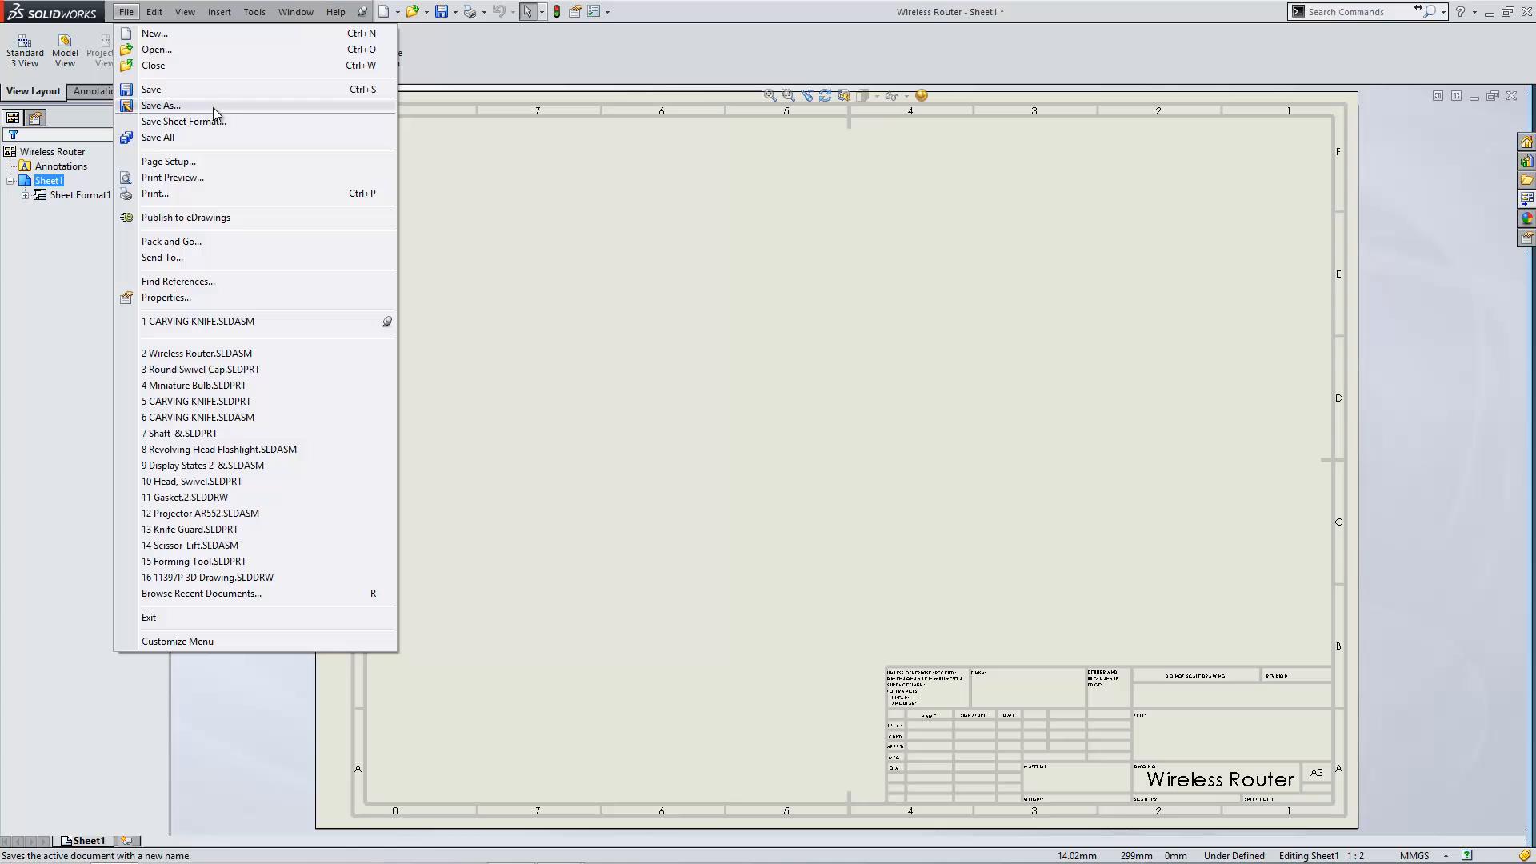
{"action": "mouse_move", "coordinate": [154, 108]}
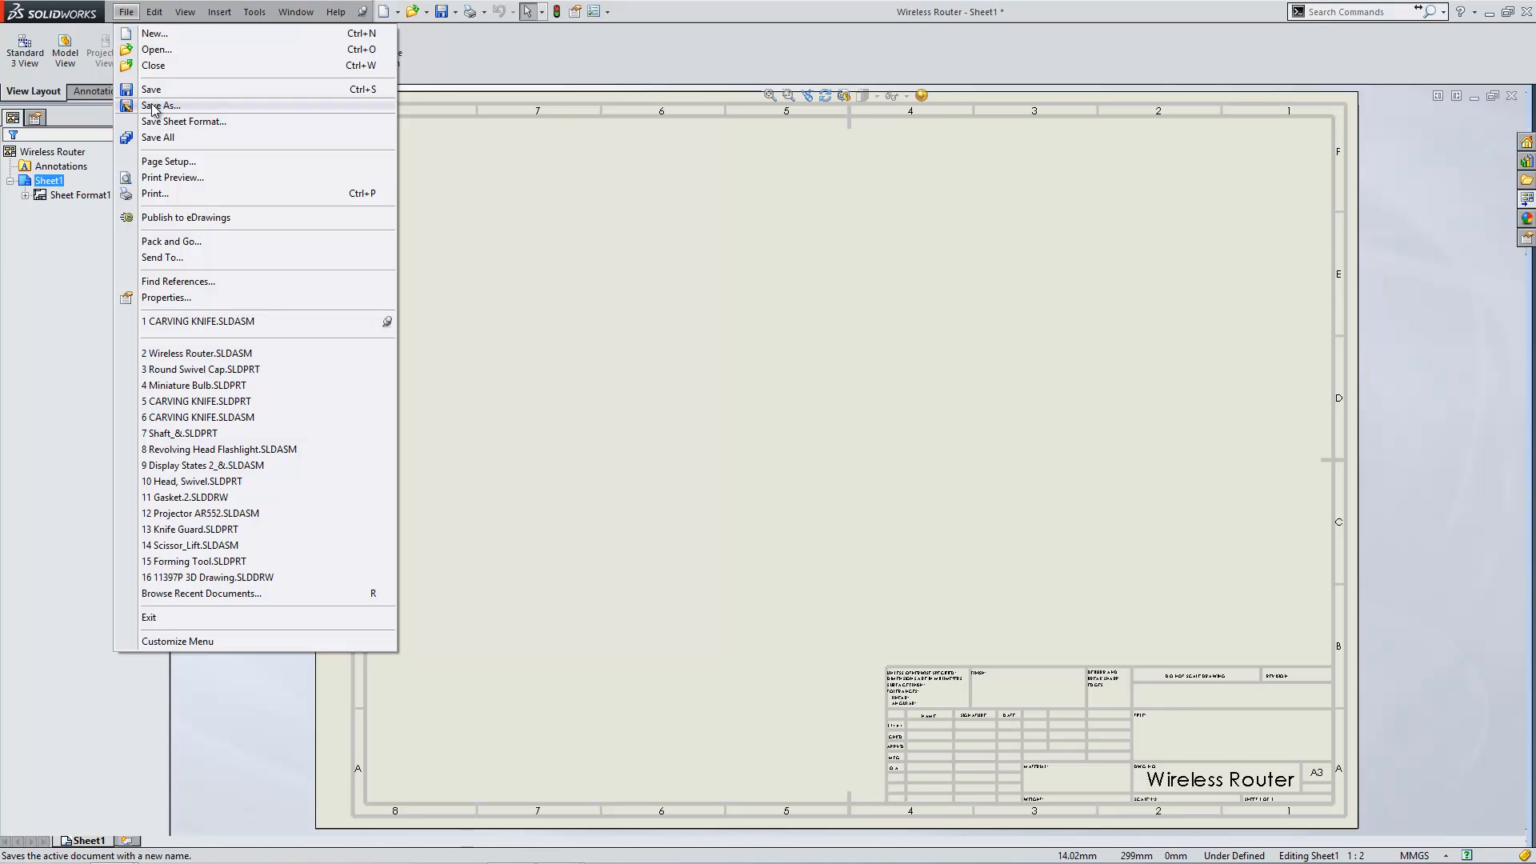
{"action": "left_click", "coordinate": [162, 106]}
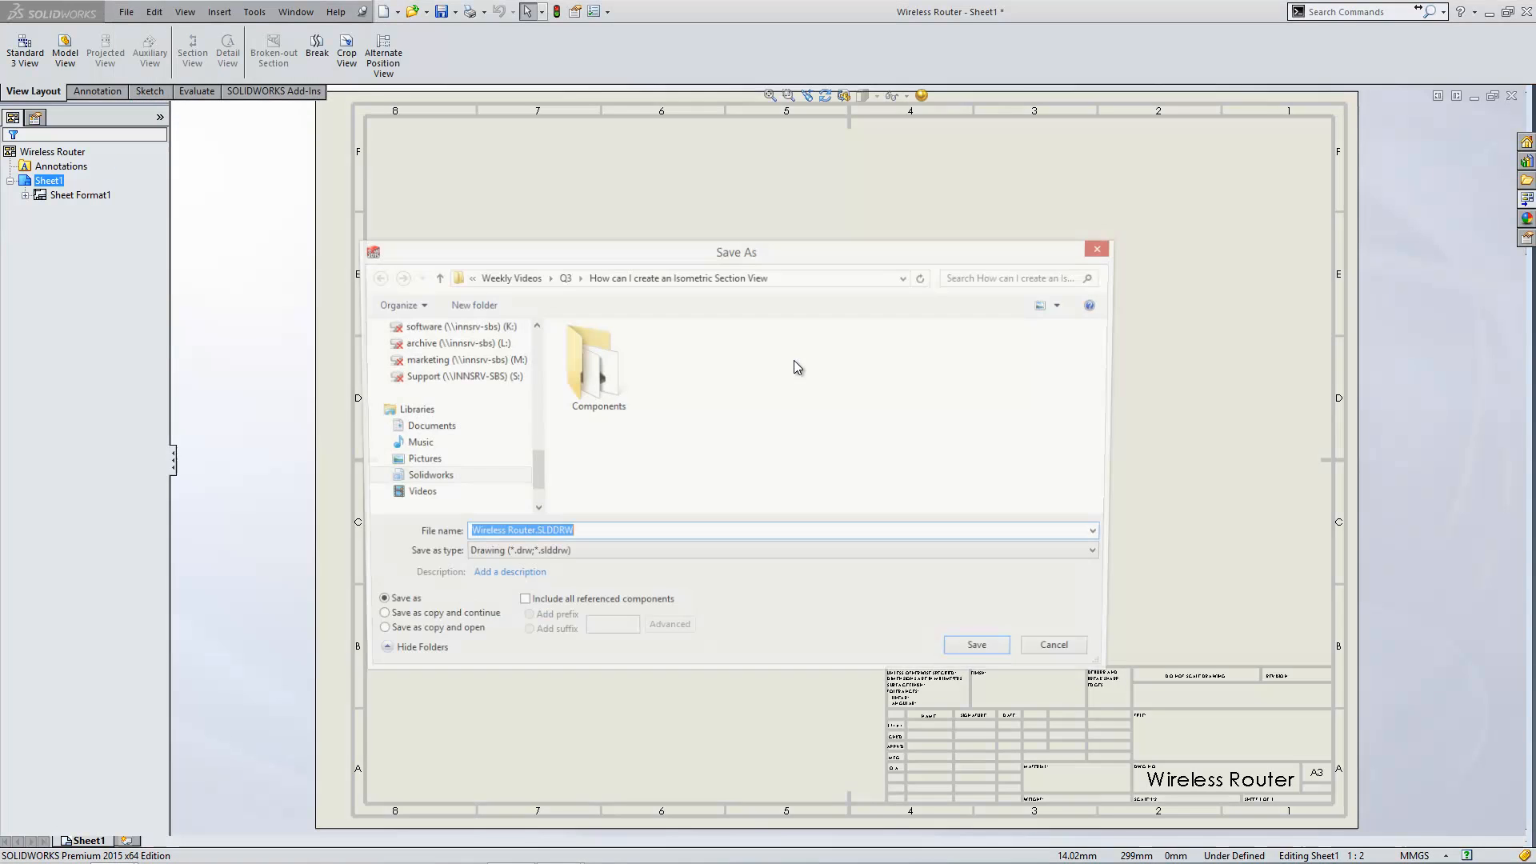
- Save the drawing as Drawing Templates (*.drwdot), producing Wireless Router.DRWDOT
{"action": "left_click", "coordinate": [1100, 555]}
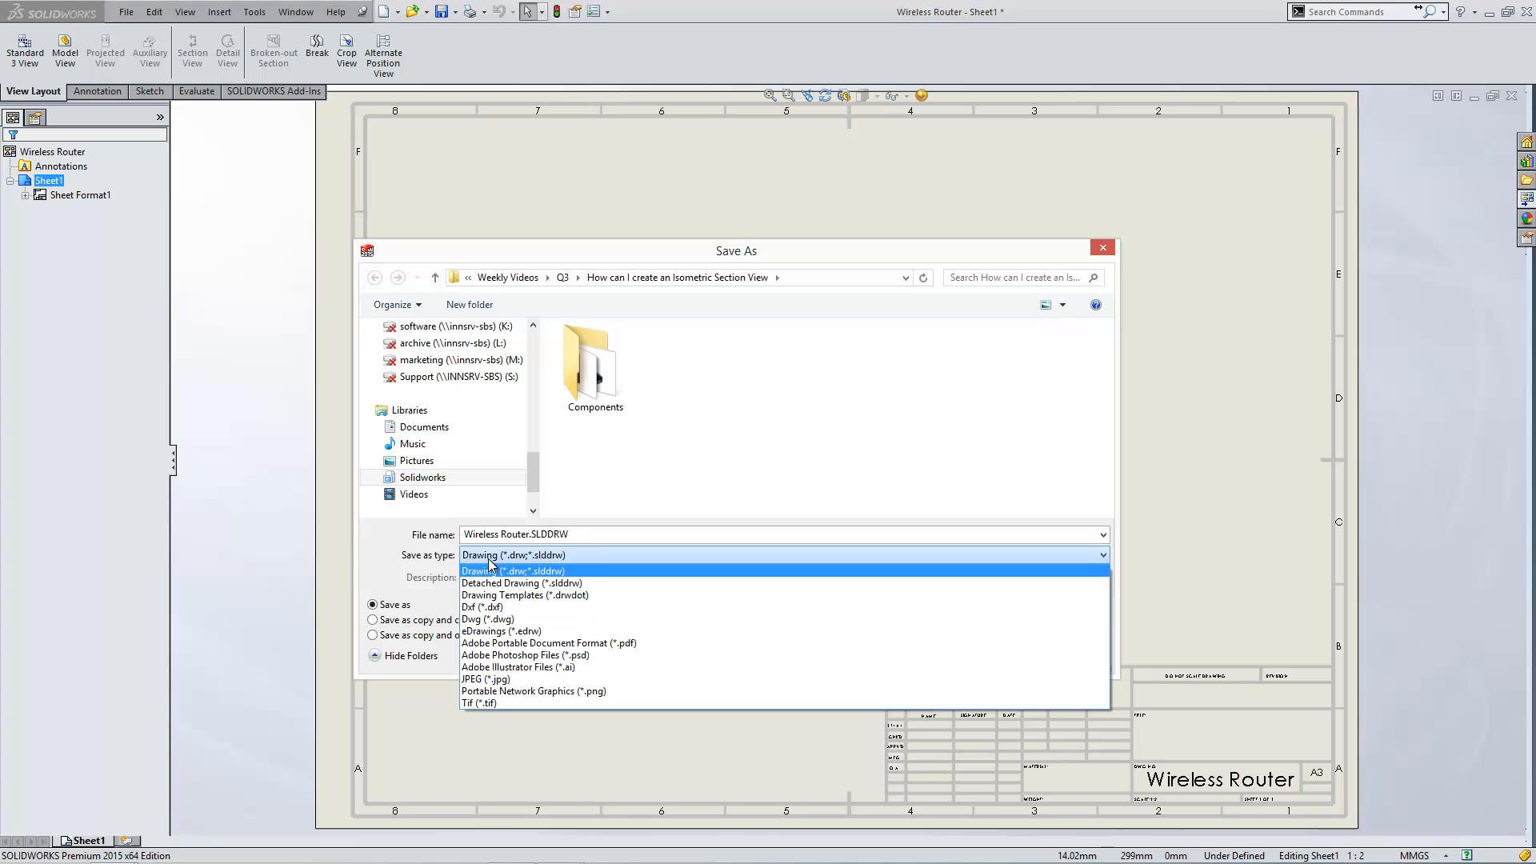
{"action": "left_click", "coordinate": [524, 595]}
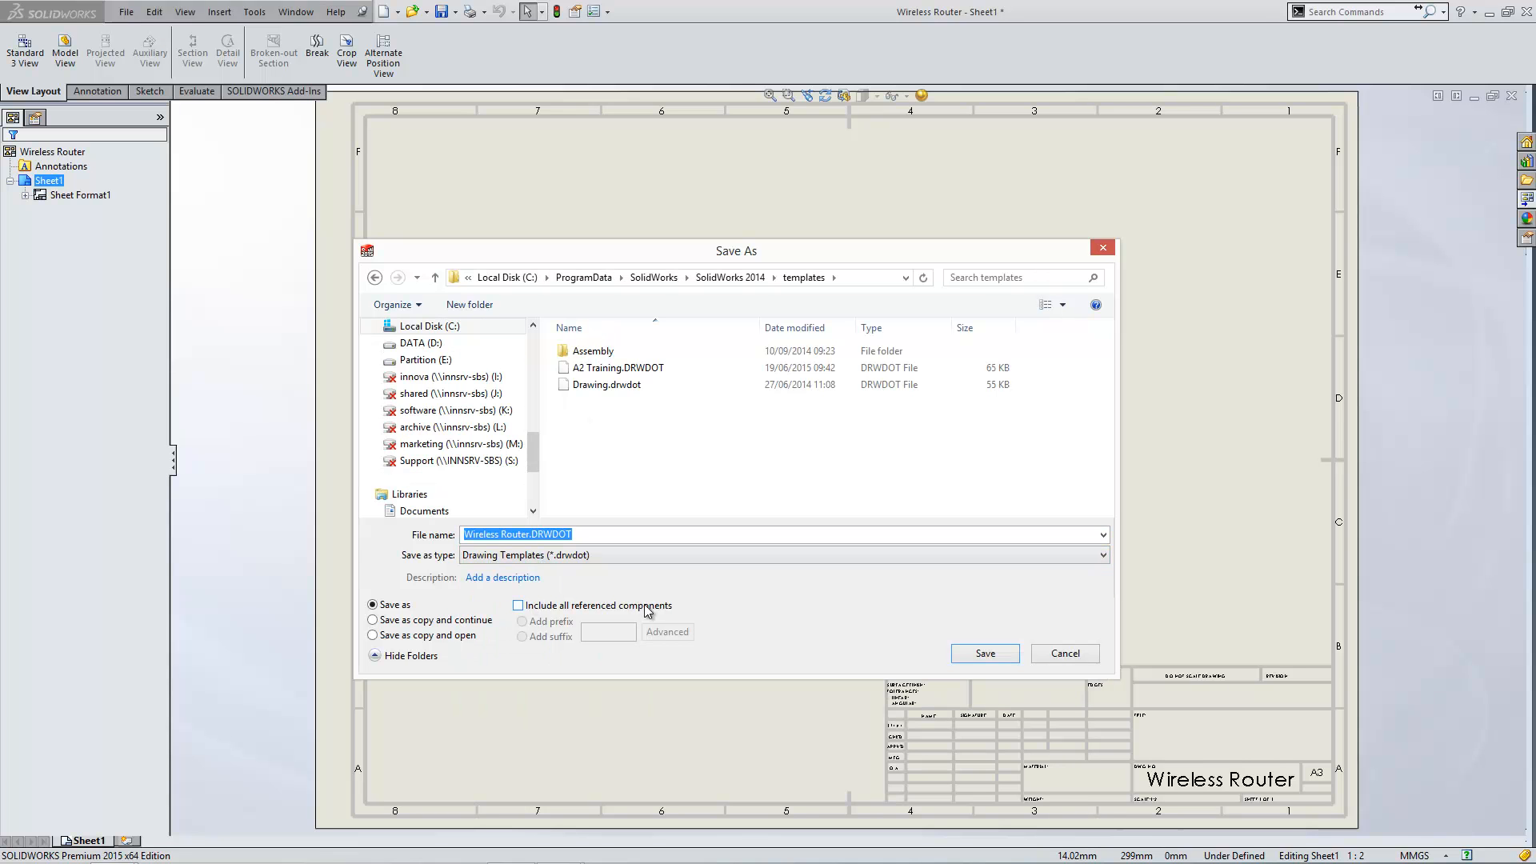
{"action": "mouse_move", "coordinate": [720, 405]}
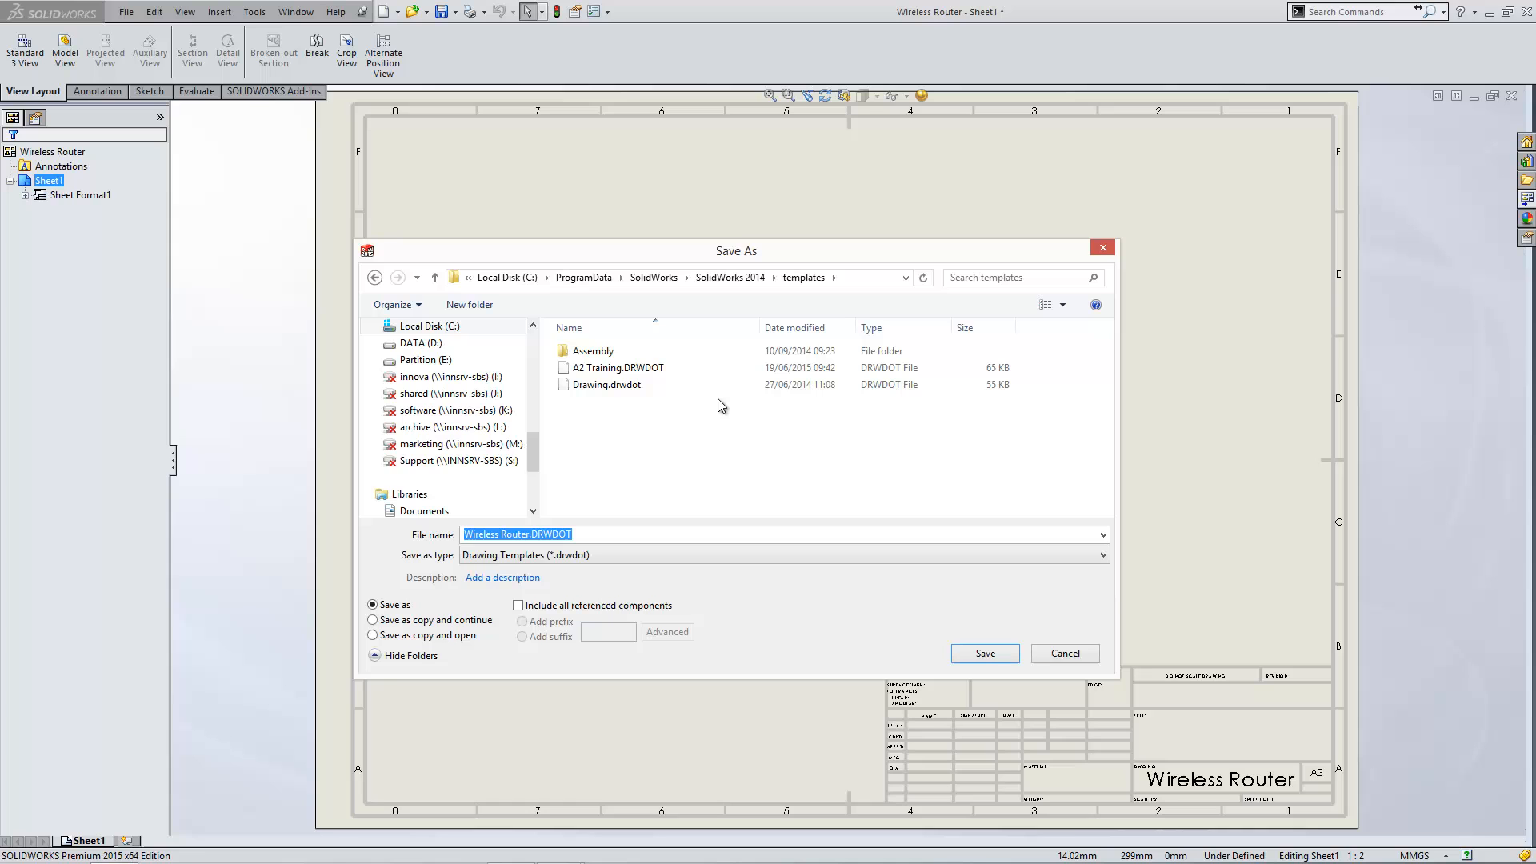
{"action": "mouse_move", "coordinate": [699, 506]}
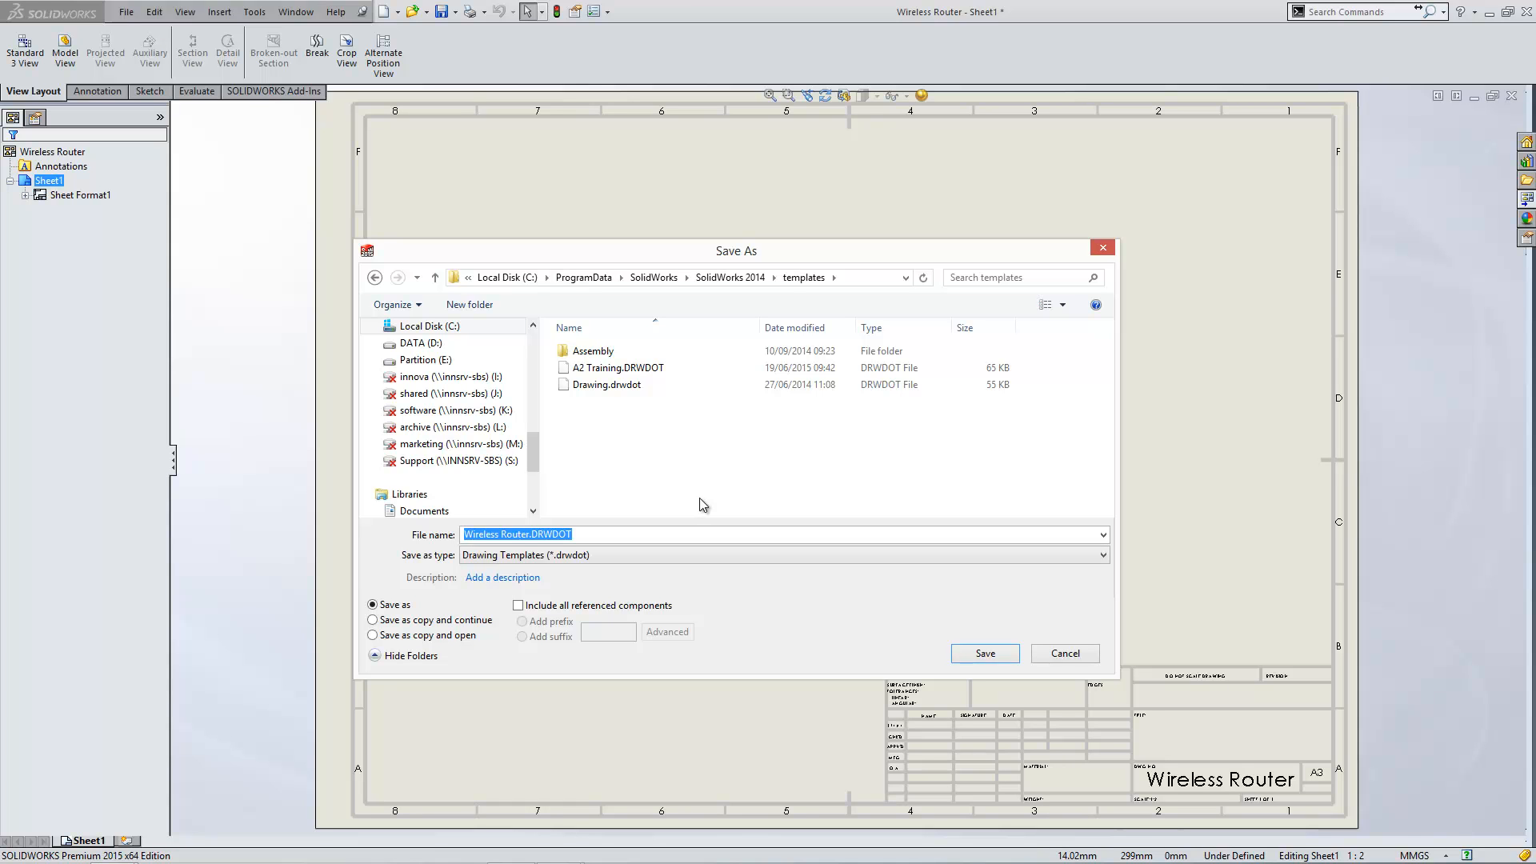
{"action": "left_click", "coordinate": [1063, 654]}
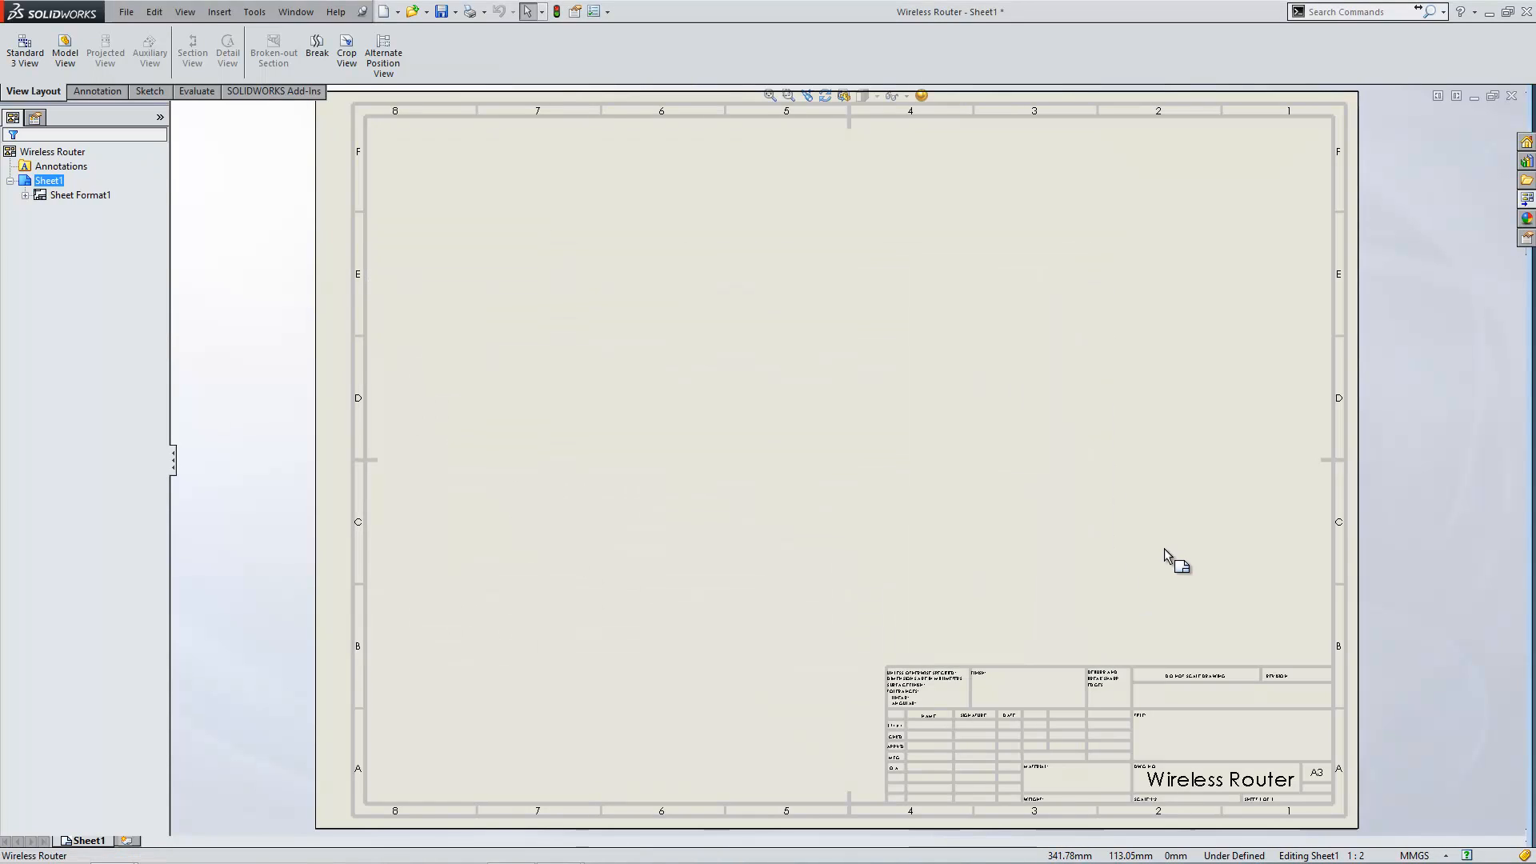